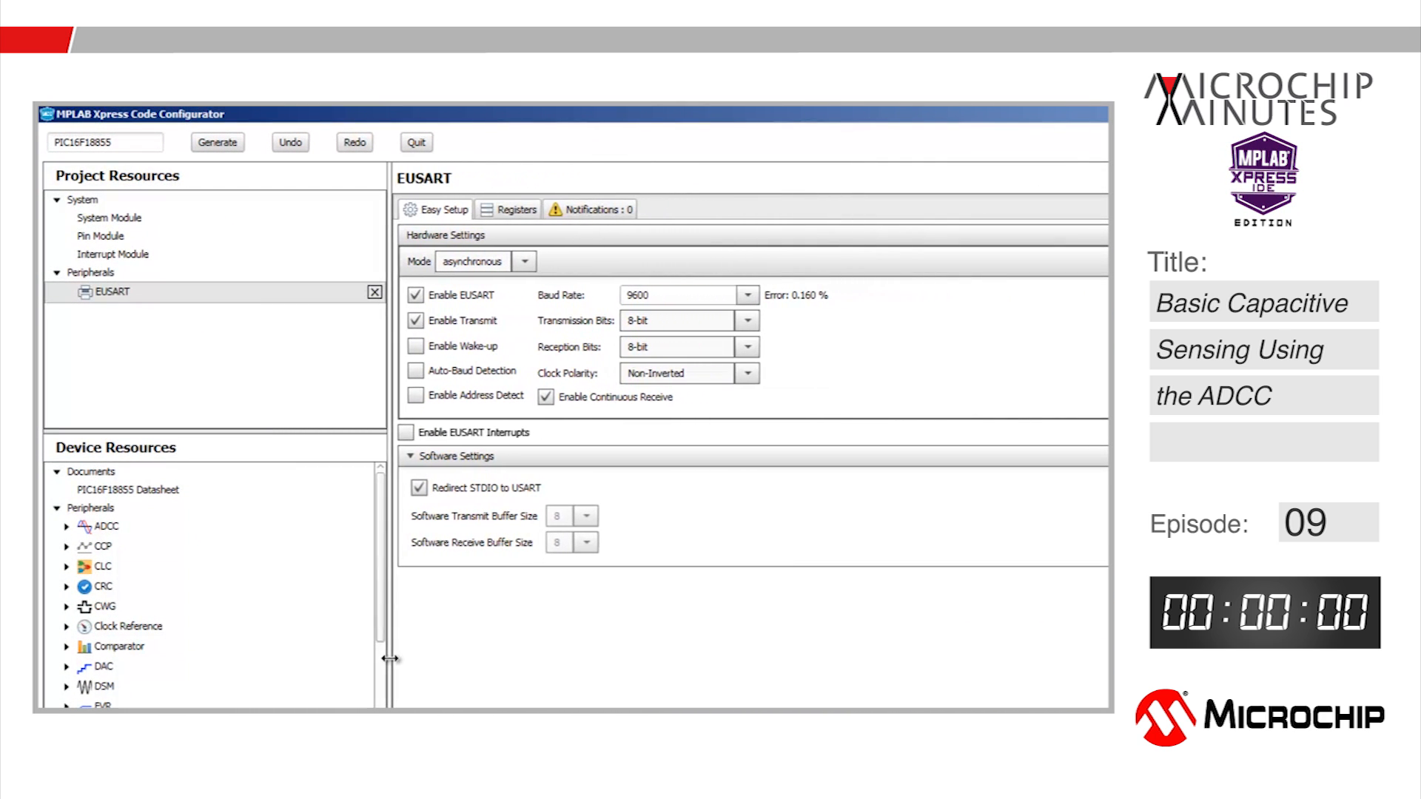
mouse_move(676, 666)
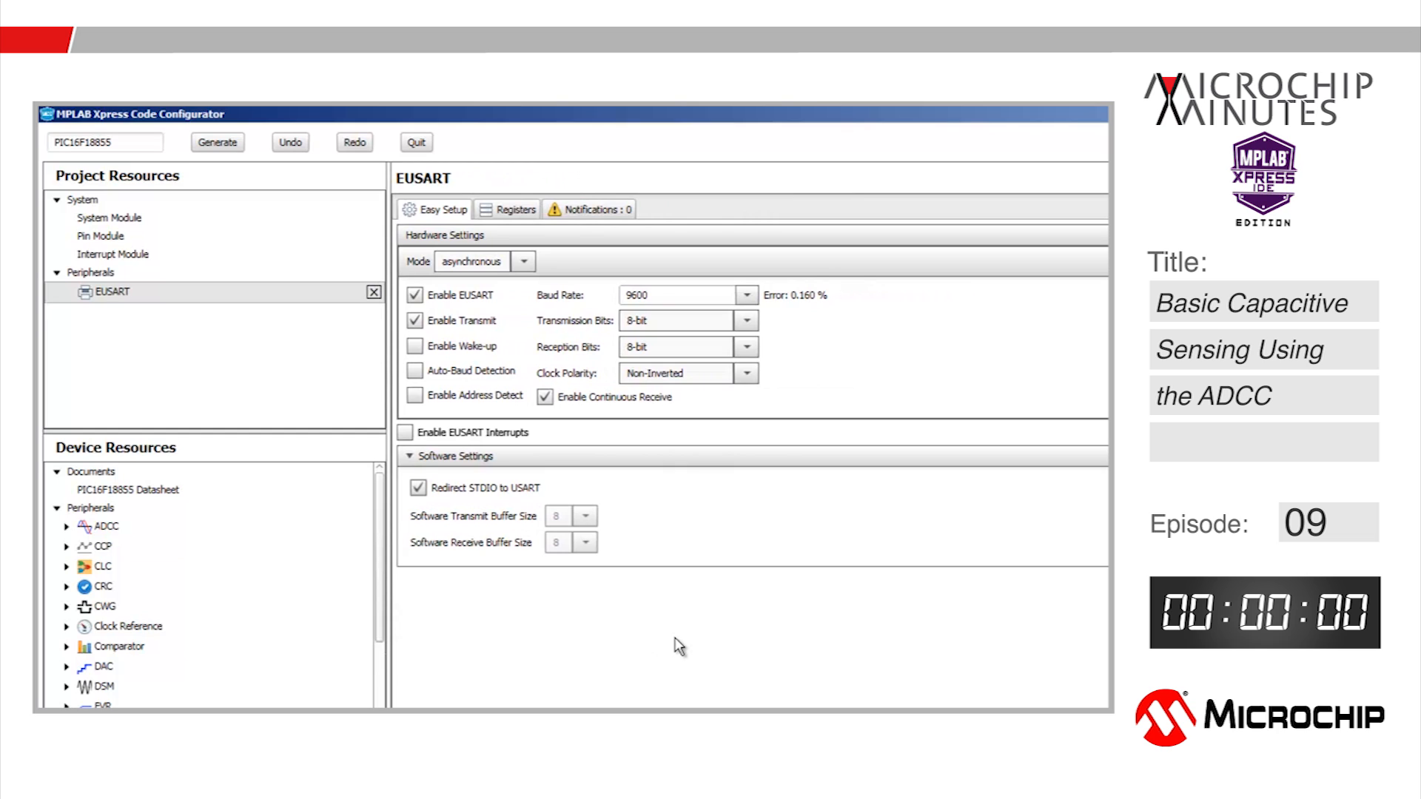
mouse_move(436, 652)
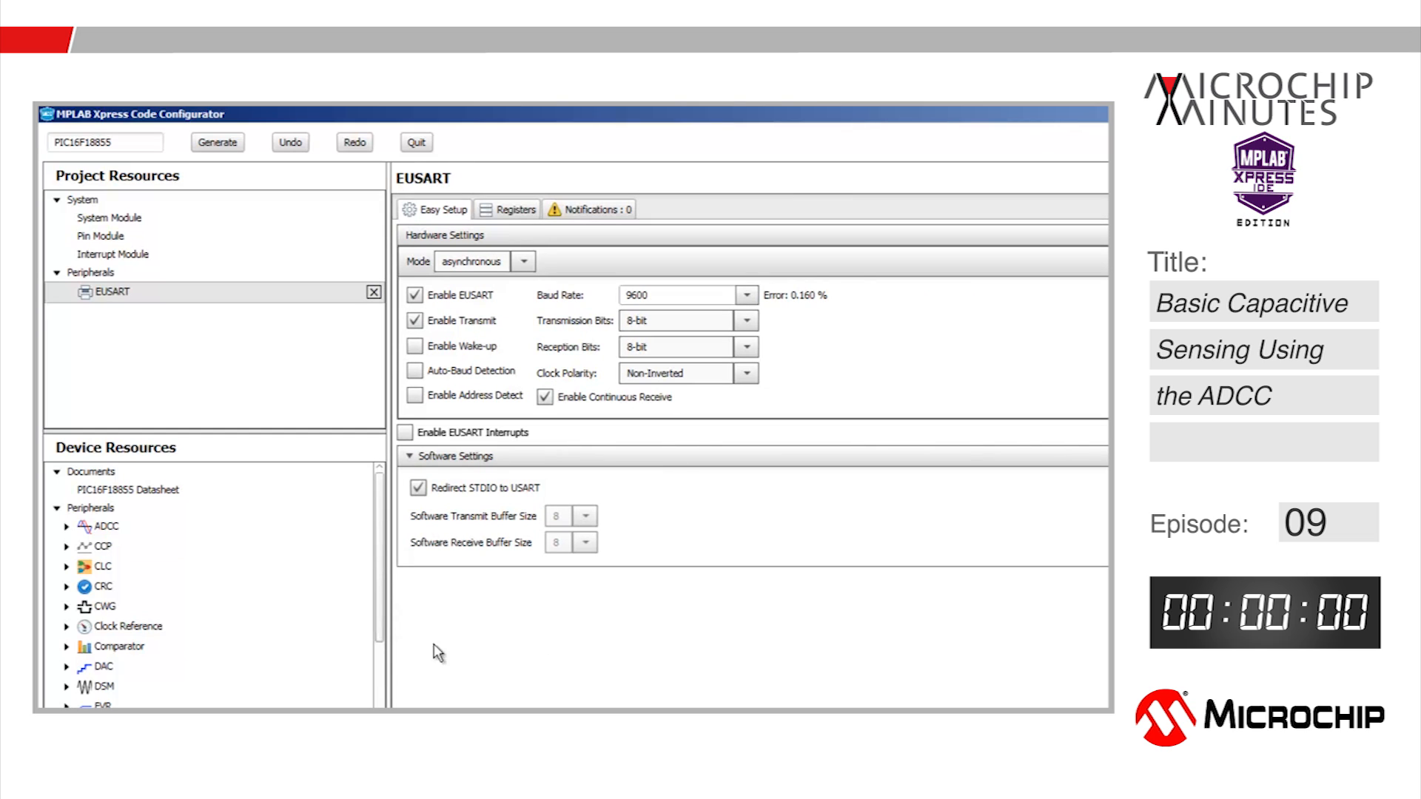
mouse_move(91, 553)
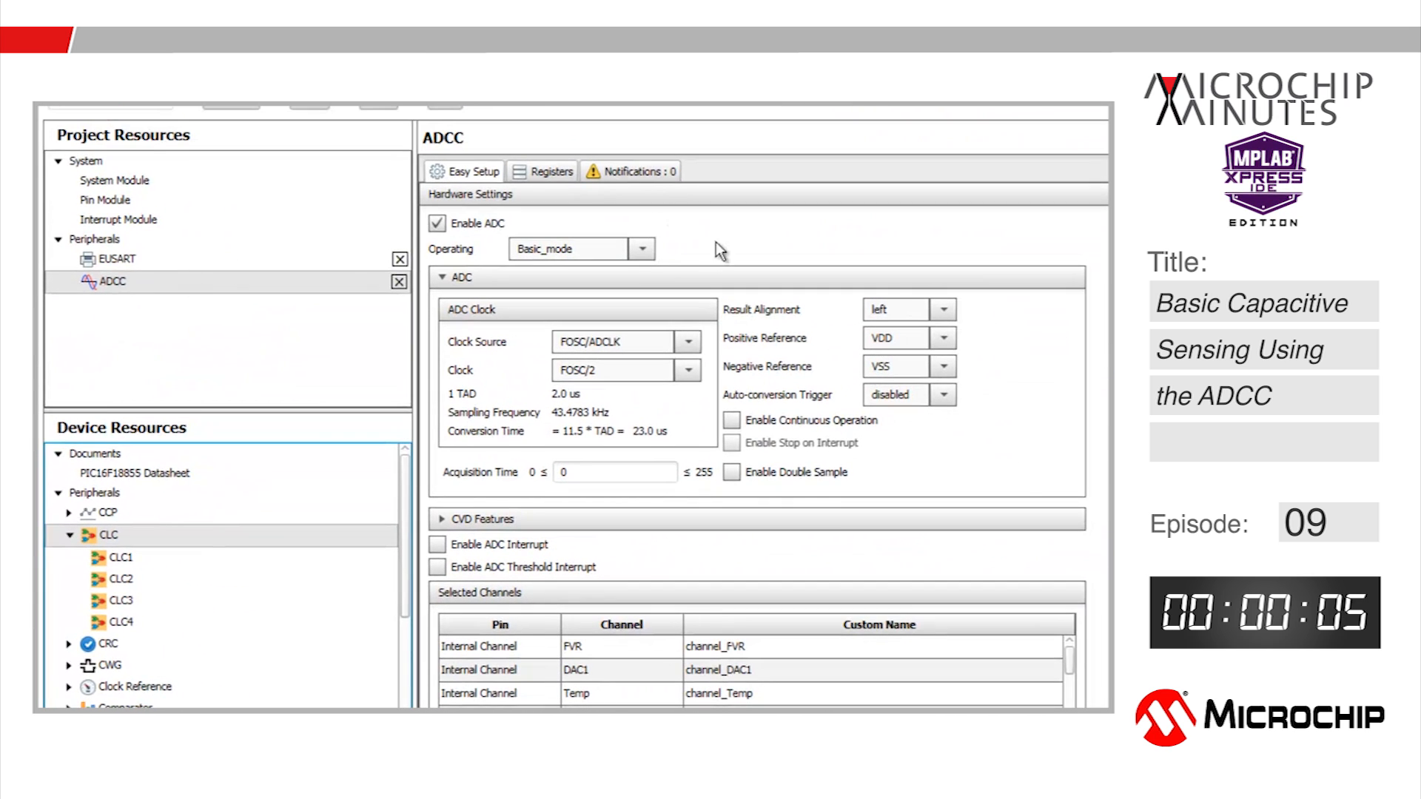
mouse_move(614, 315)
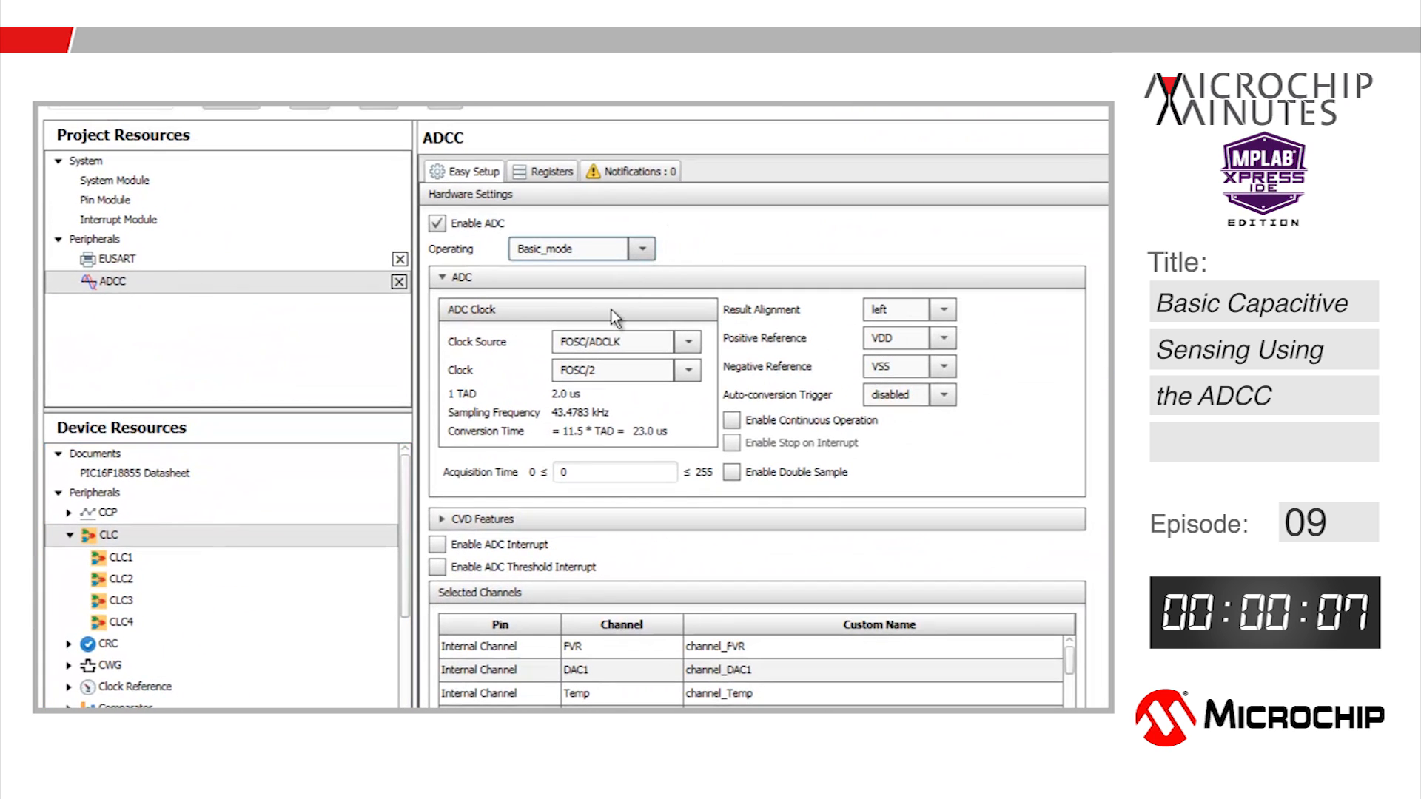
Put the ADCC in Burst_average_mode with right-aligned results and acquisition time 10
left_click(642, 248)
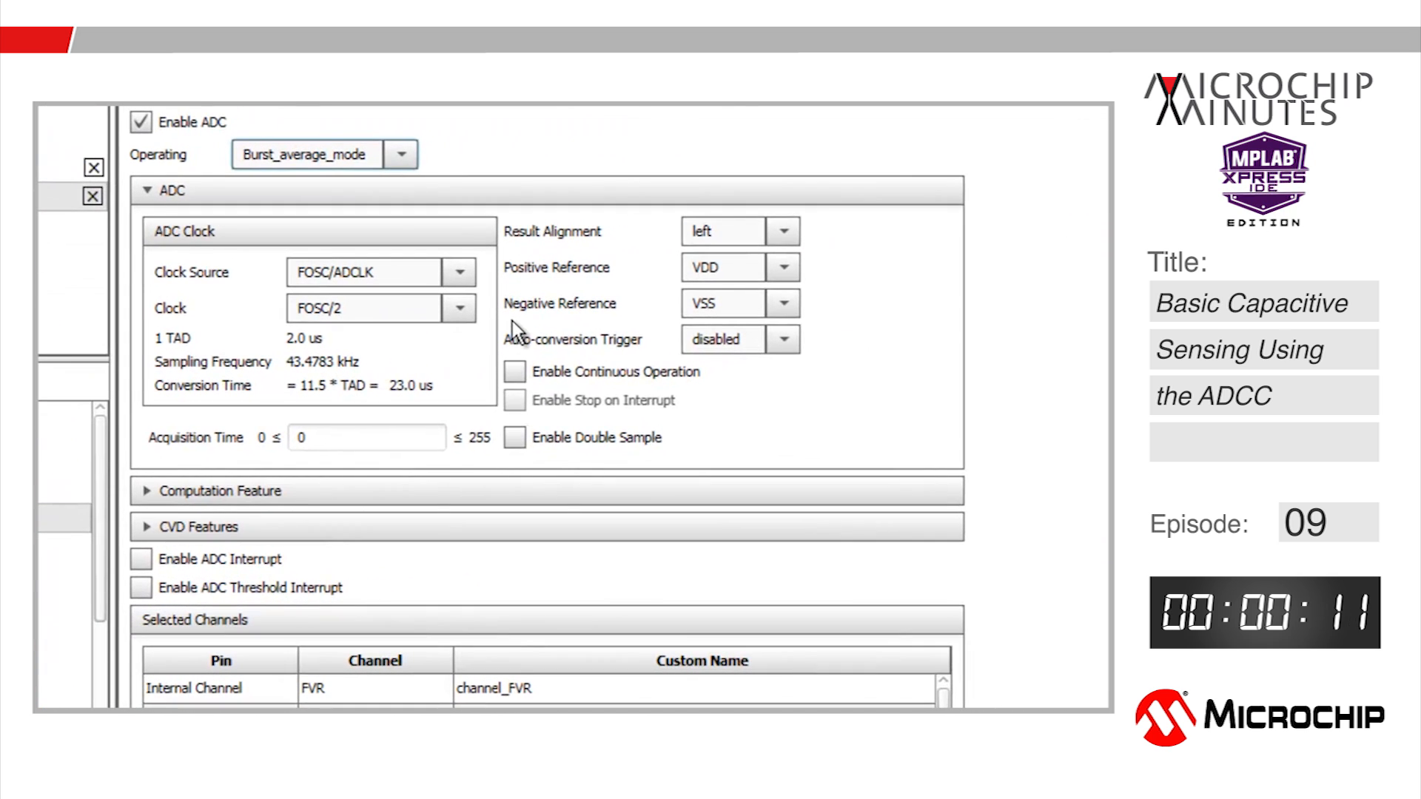
mouse_move(824, 229)
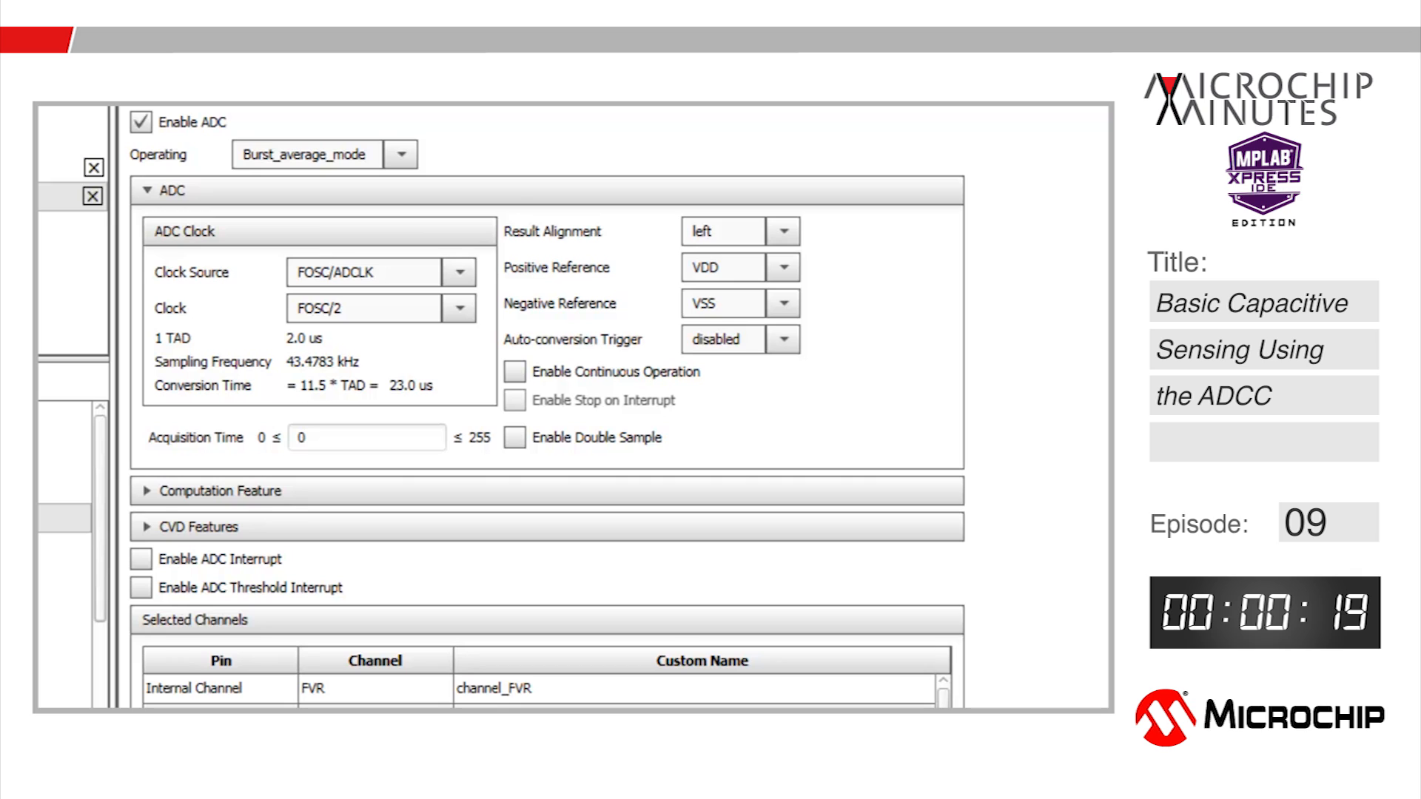
mouse_move(765, 322)
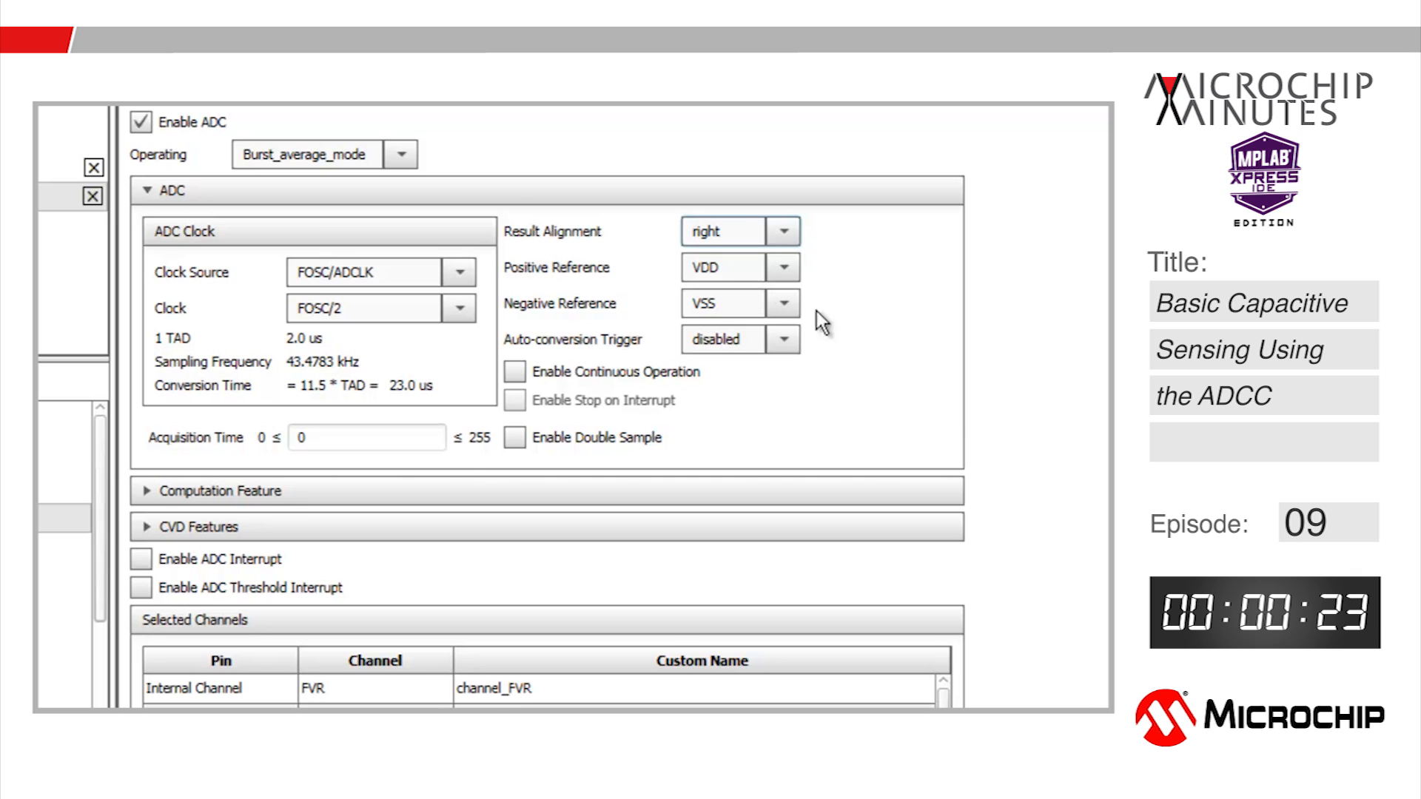
left_click(333, 438)
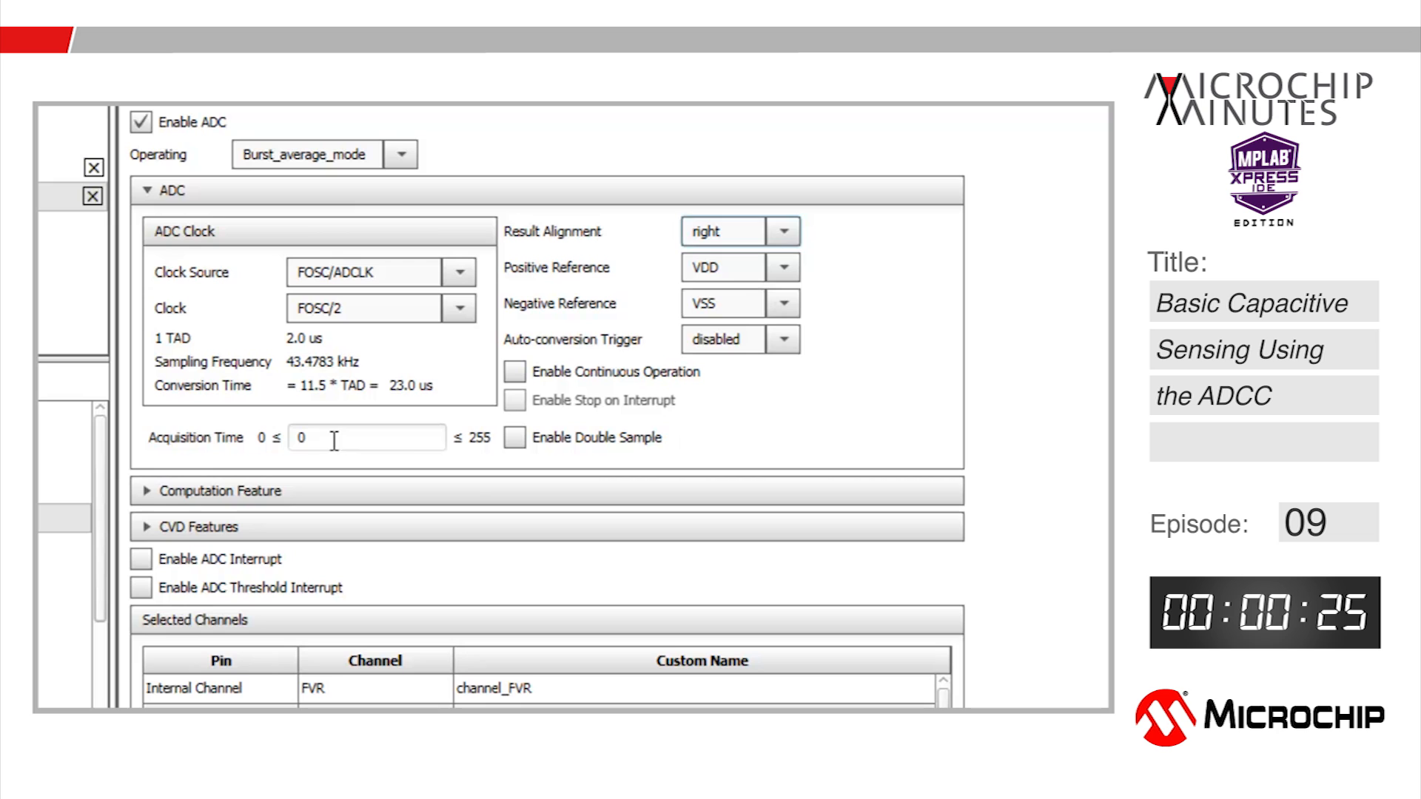
type("1")
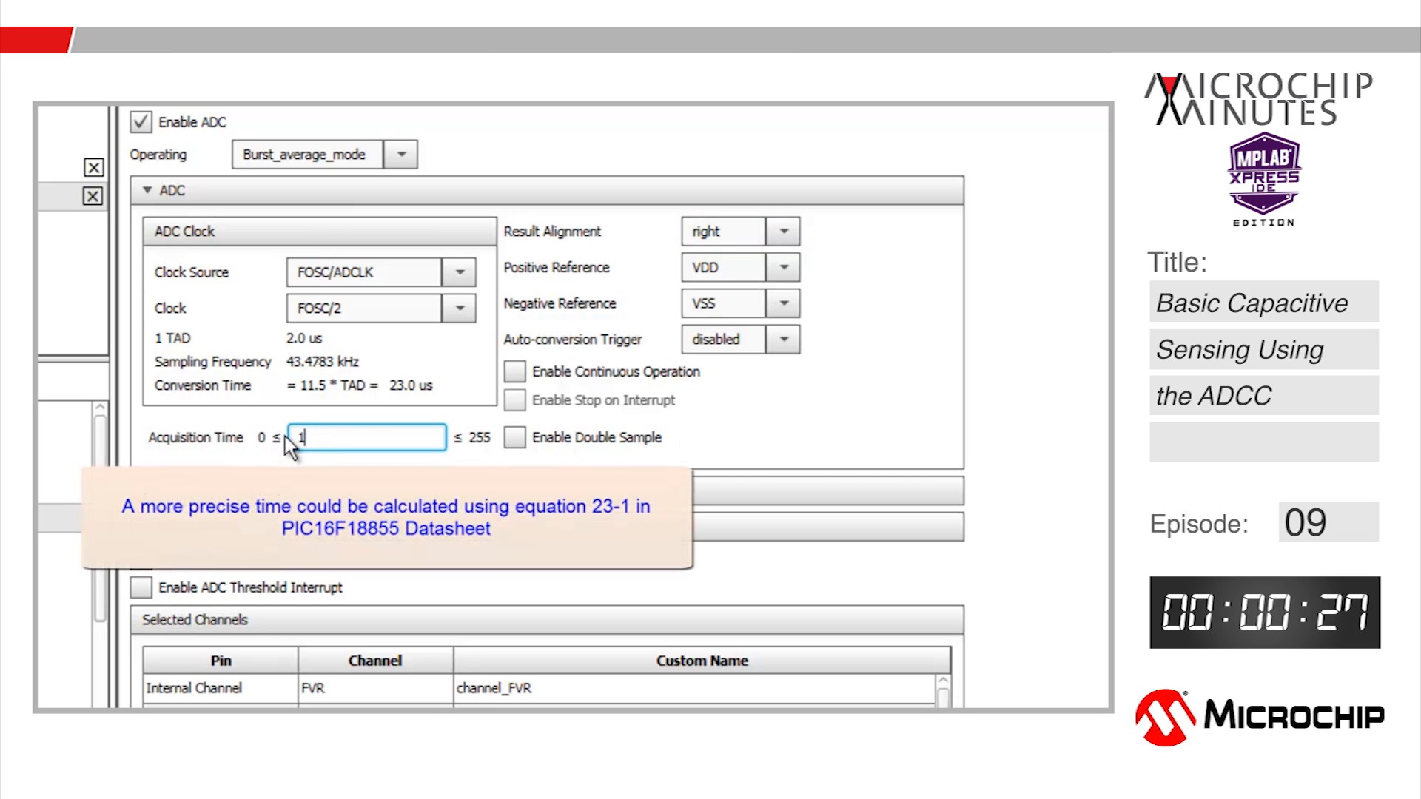
type("0")
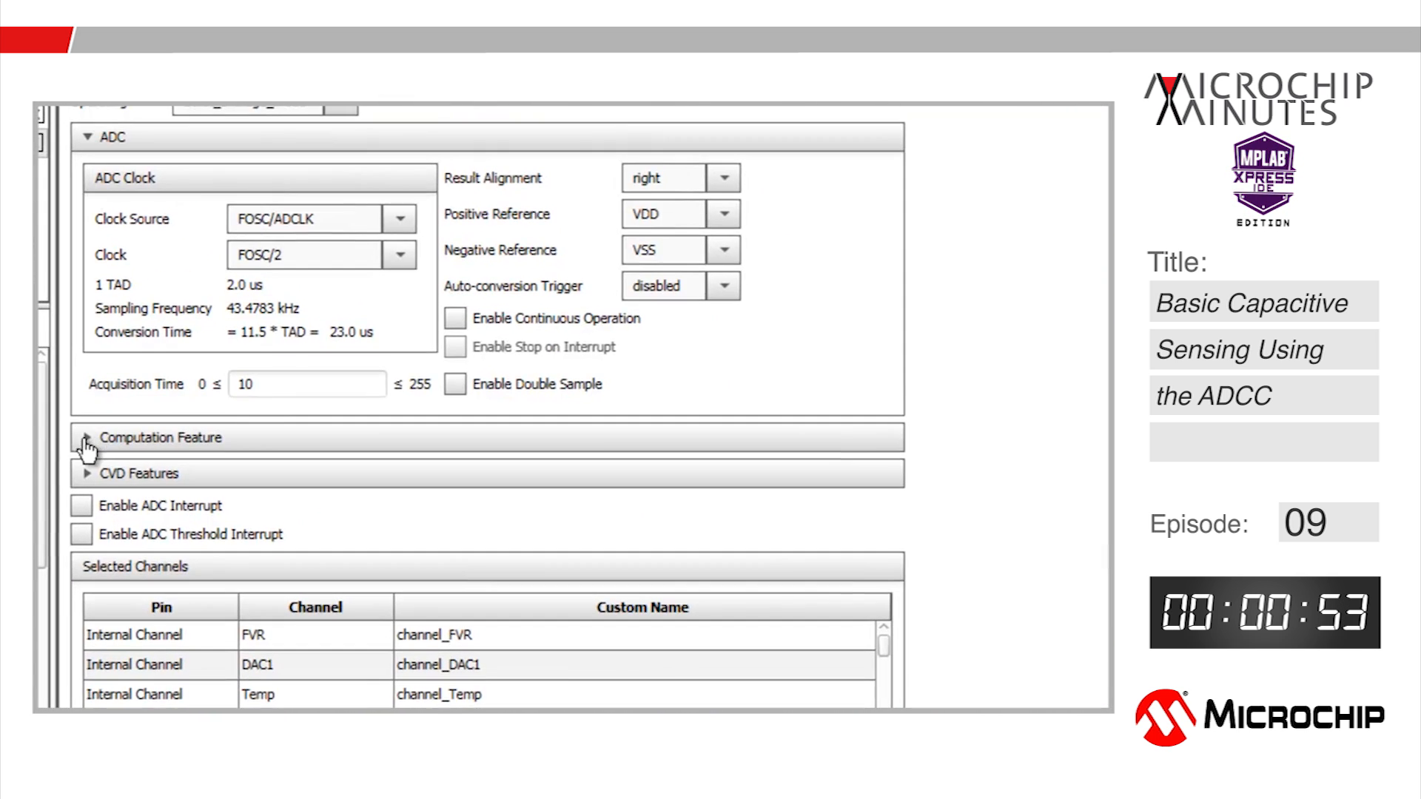
In Computation Feature, set Repeat to 31 and Acc Right Shift to 5
left_click(87, 437)
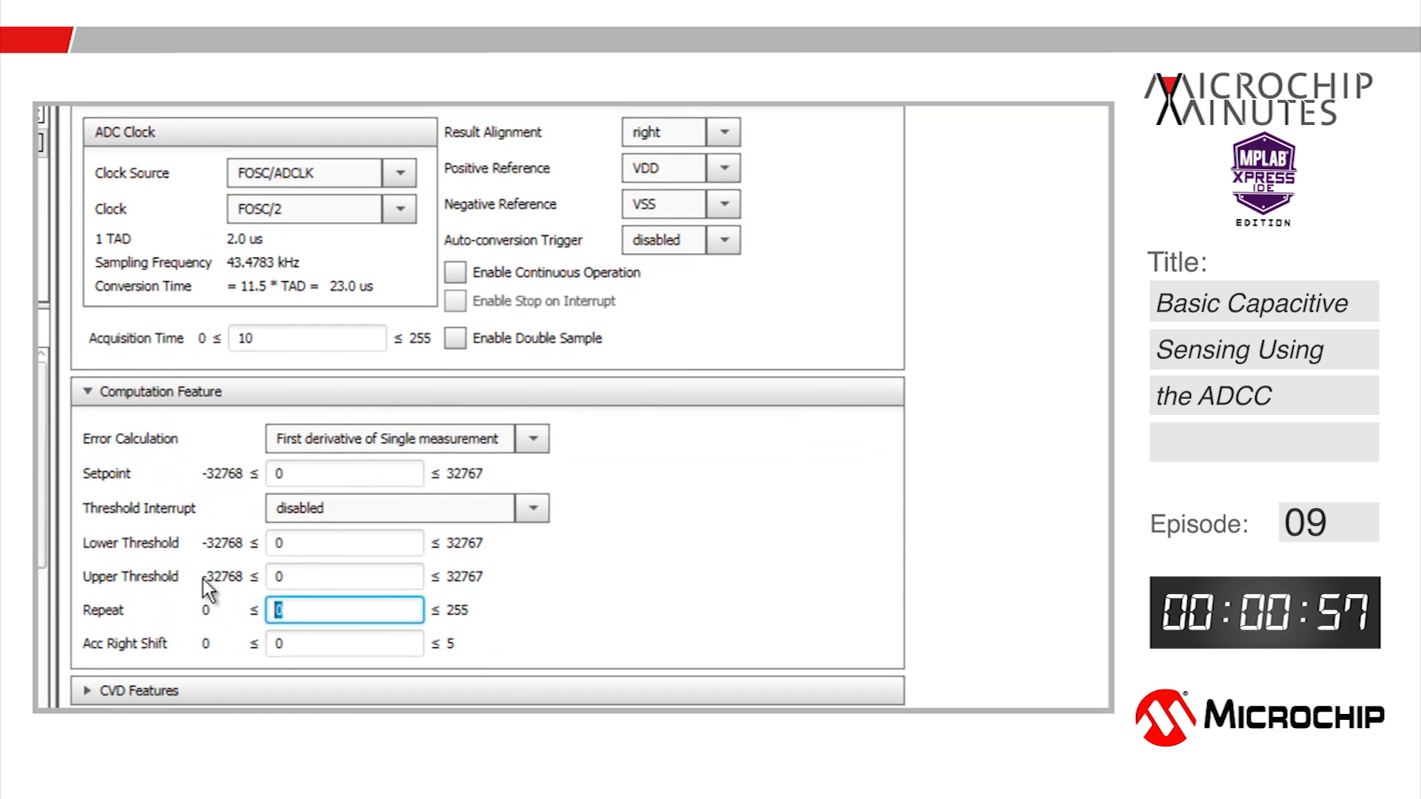
type("31")
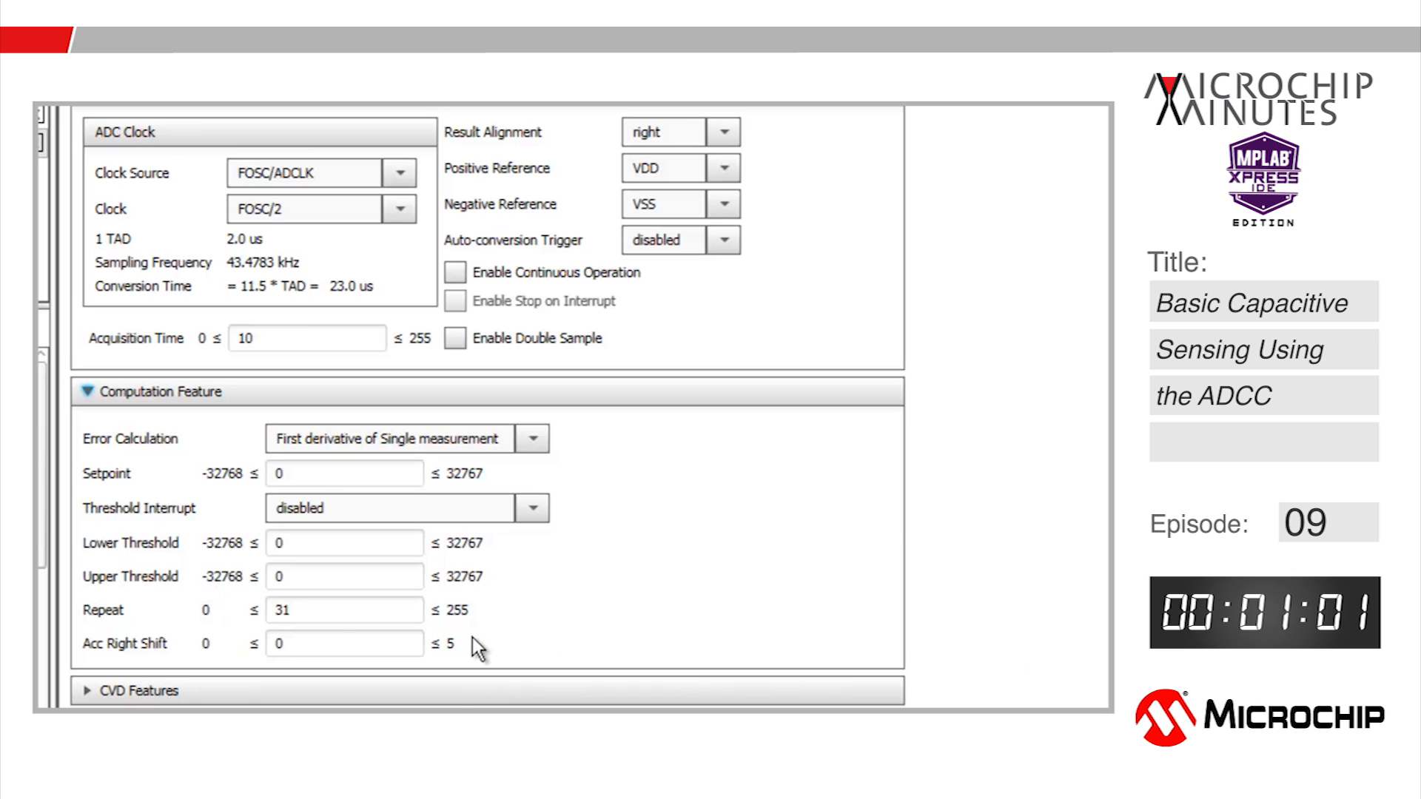
left_click(344, 644)
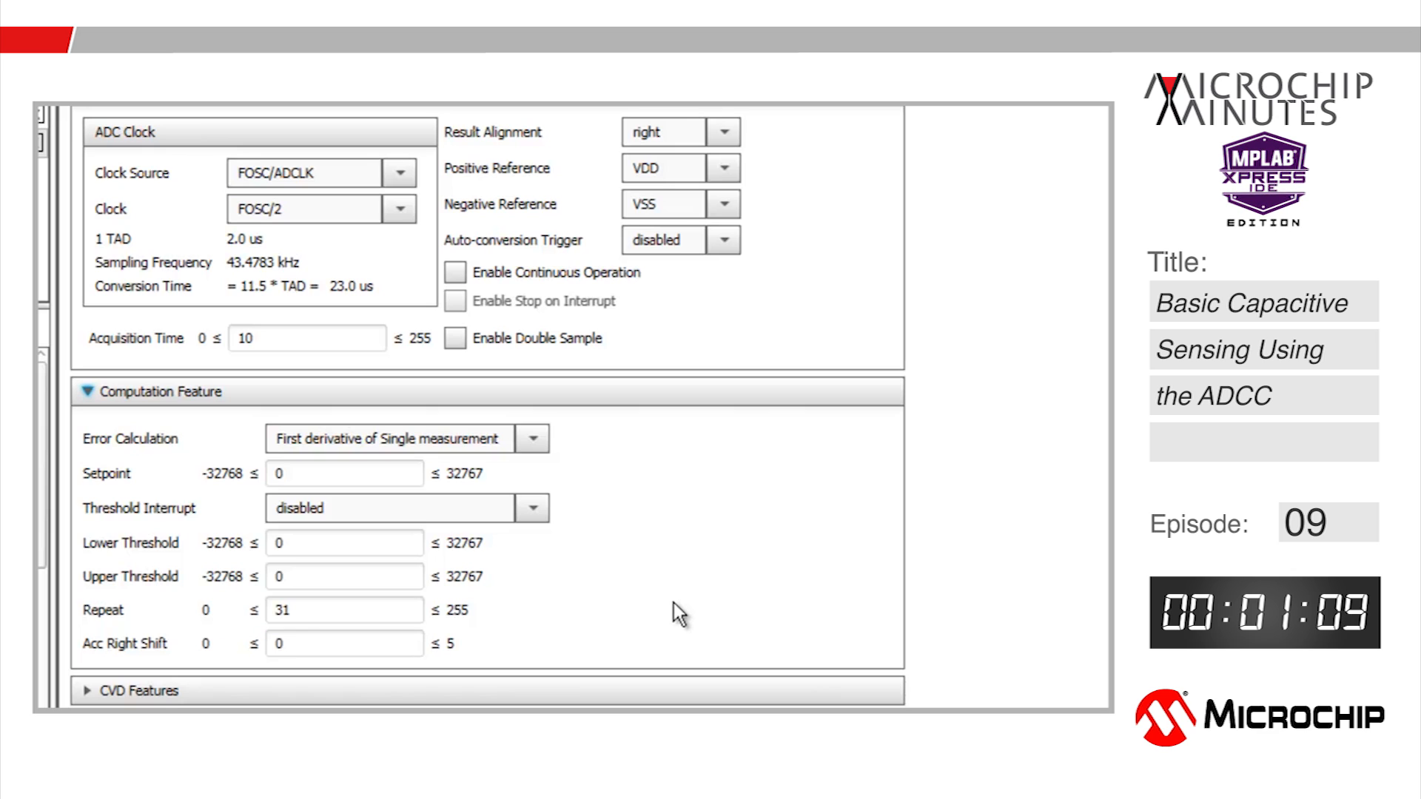
left_click(344, 644)
type("5")
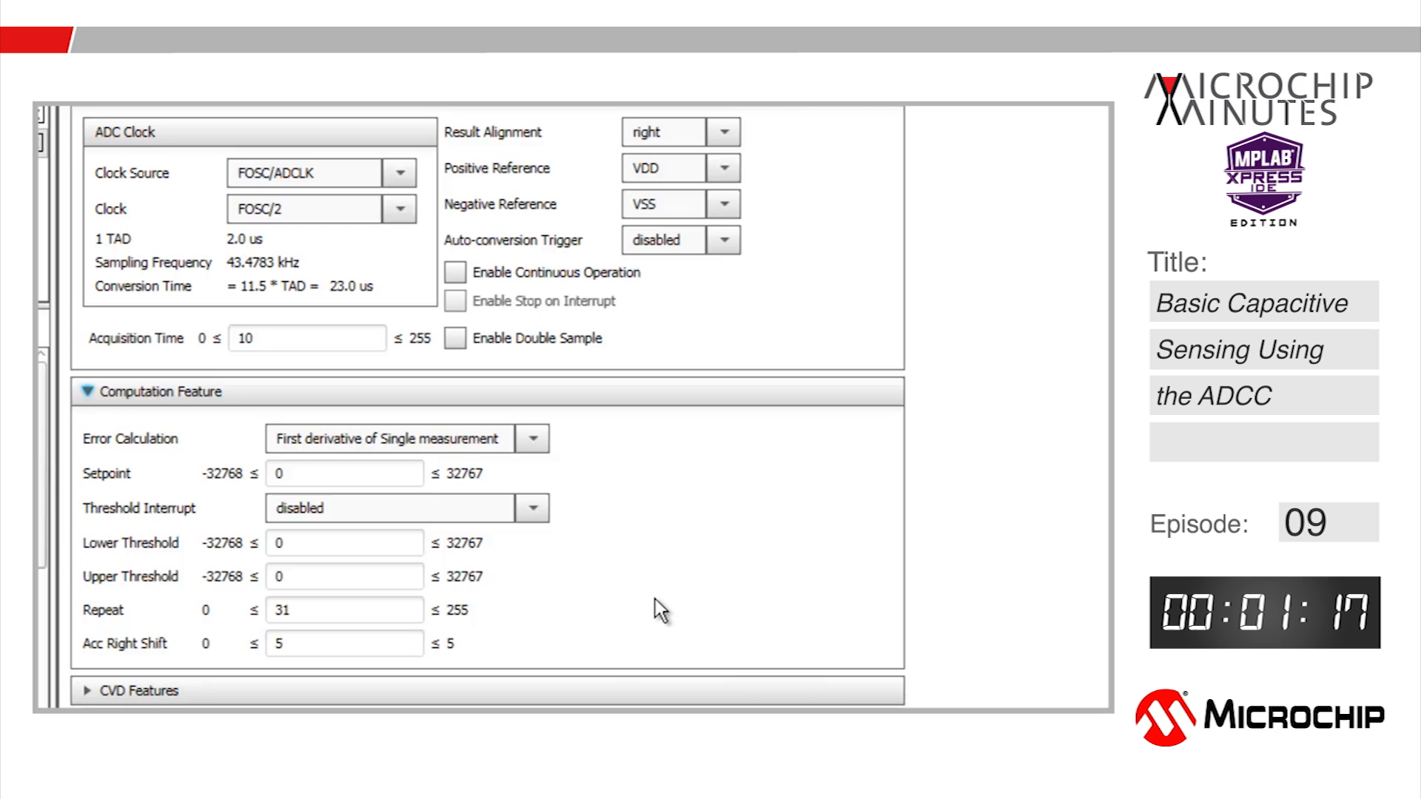
scroll("down", 3)
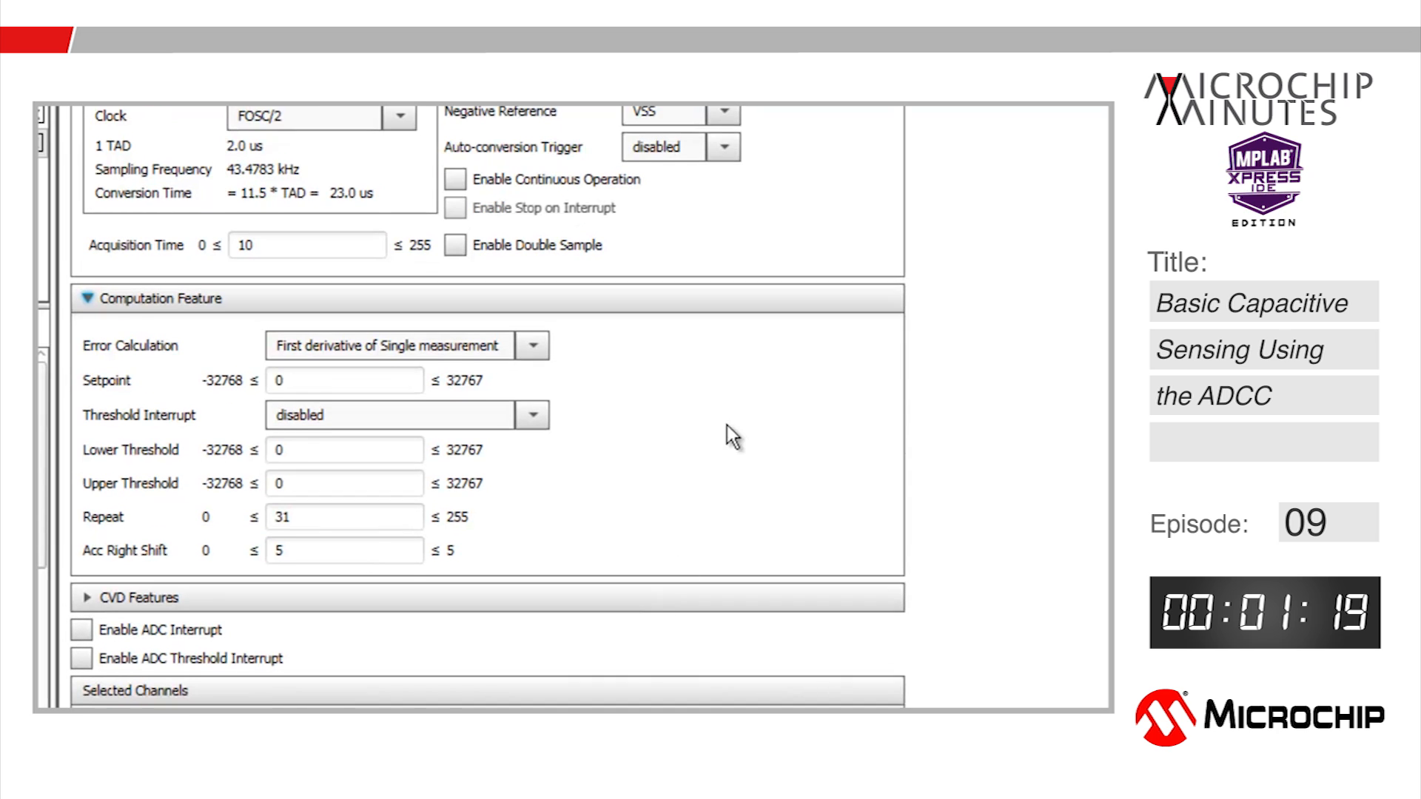
scroll("down", 3)
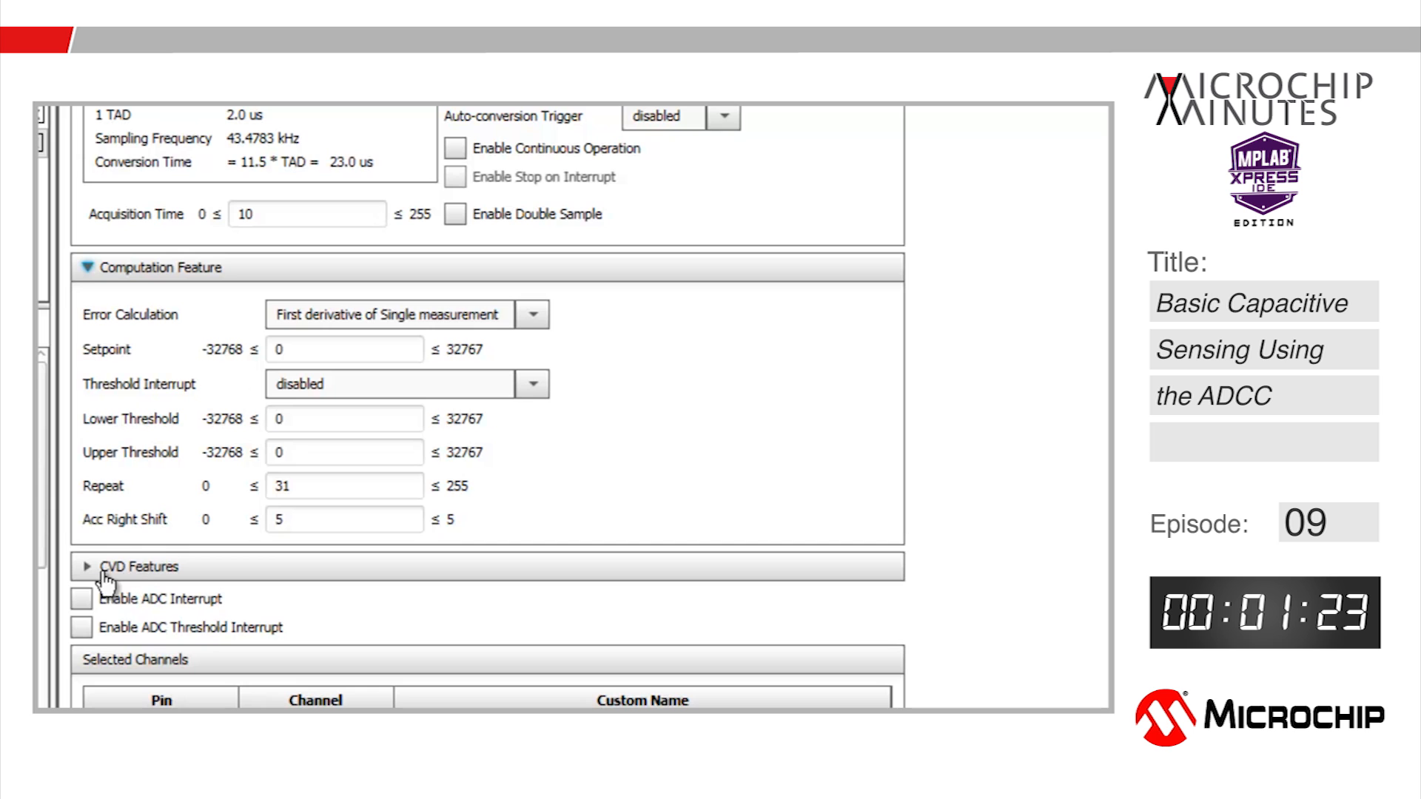
Enter 10 as the CVD Precharge Time, then review the Pin Module assignments
left_click(95, 568)
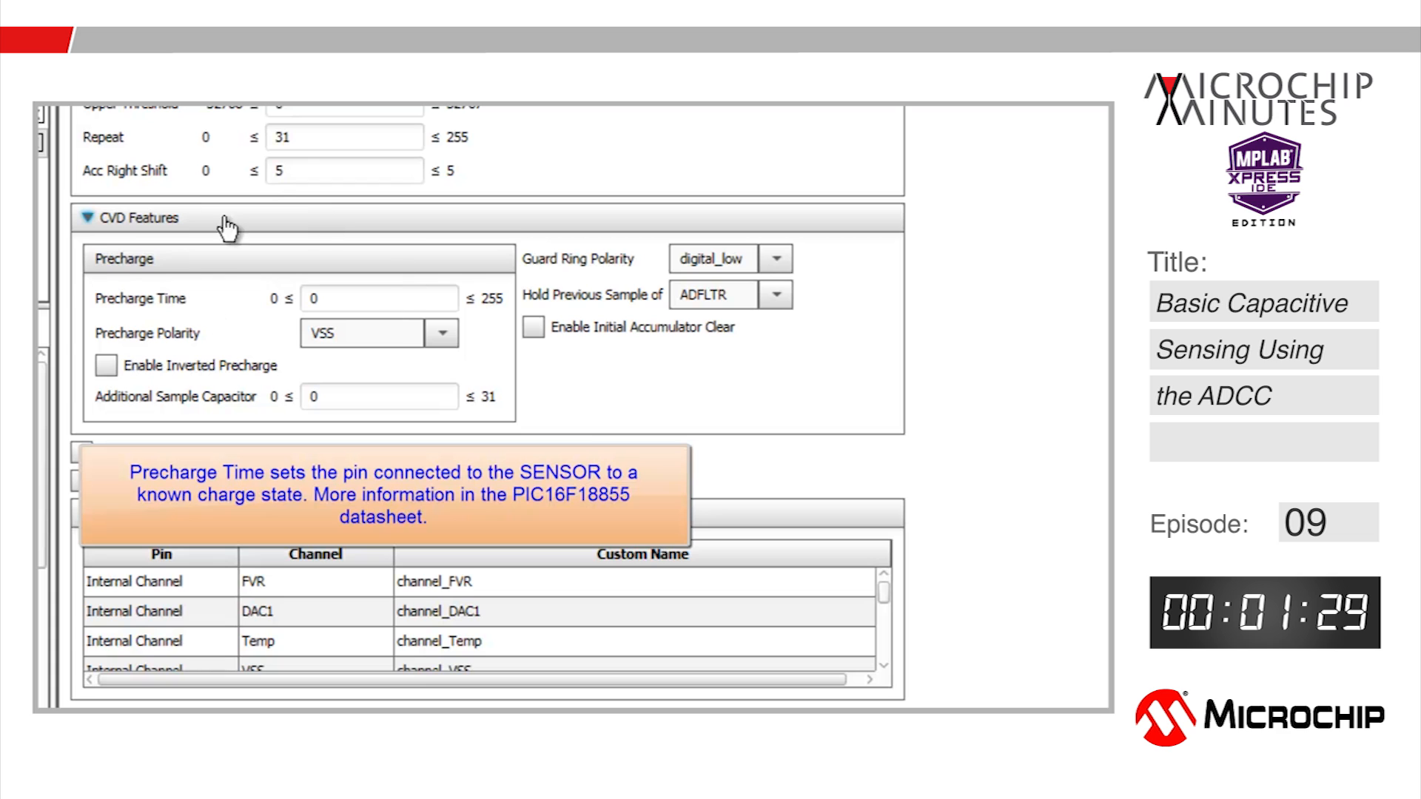
left_click(378, 298)
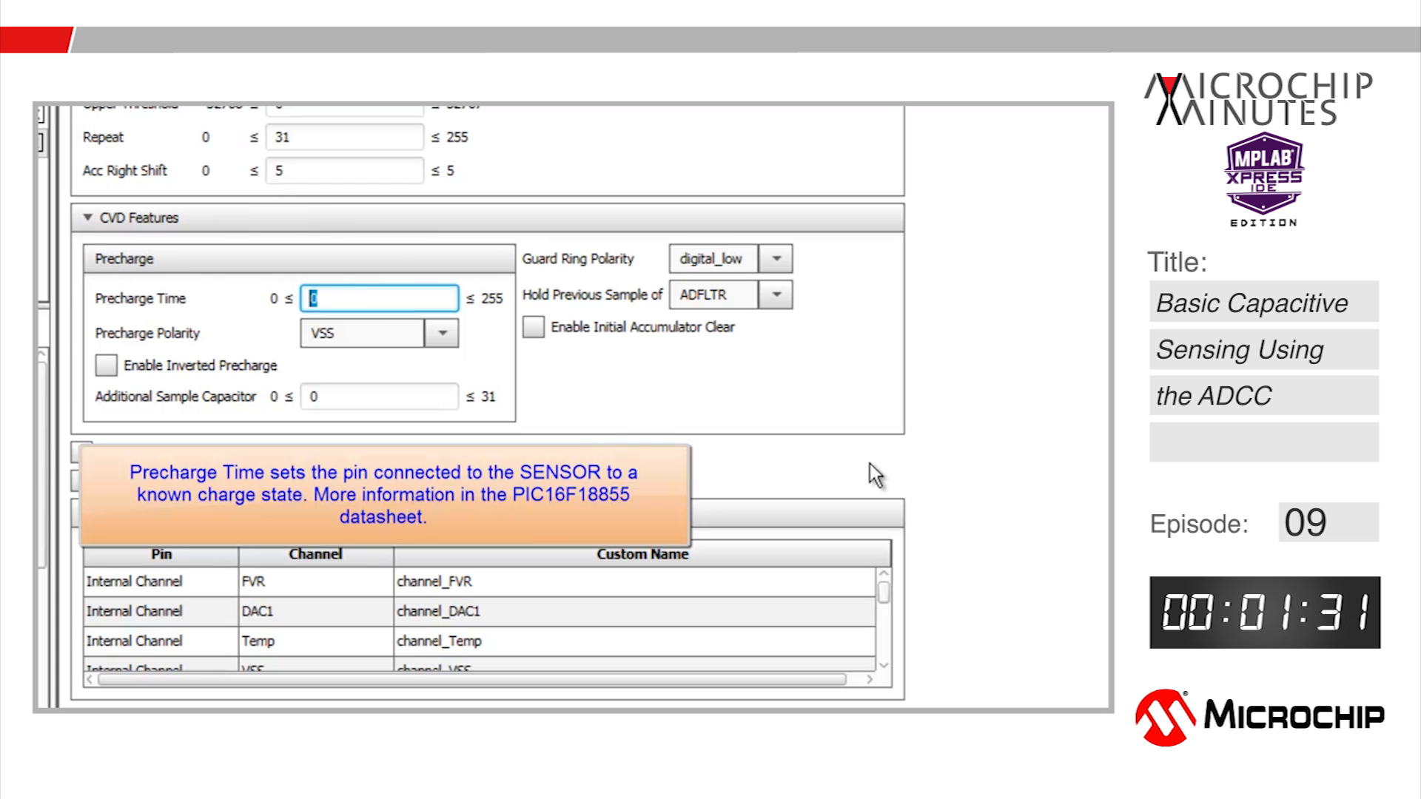
type("10")
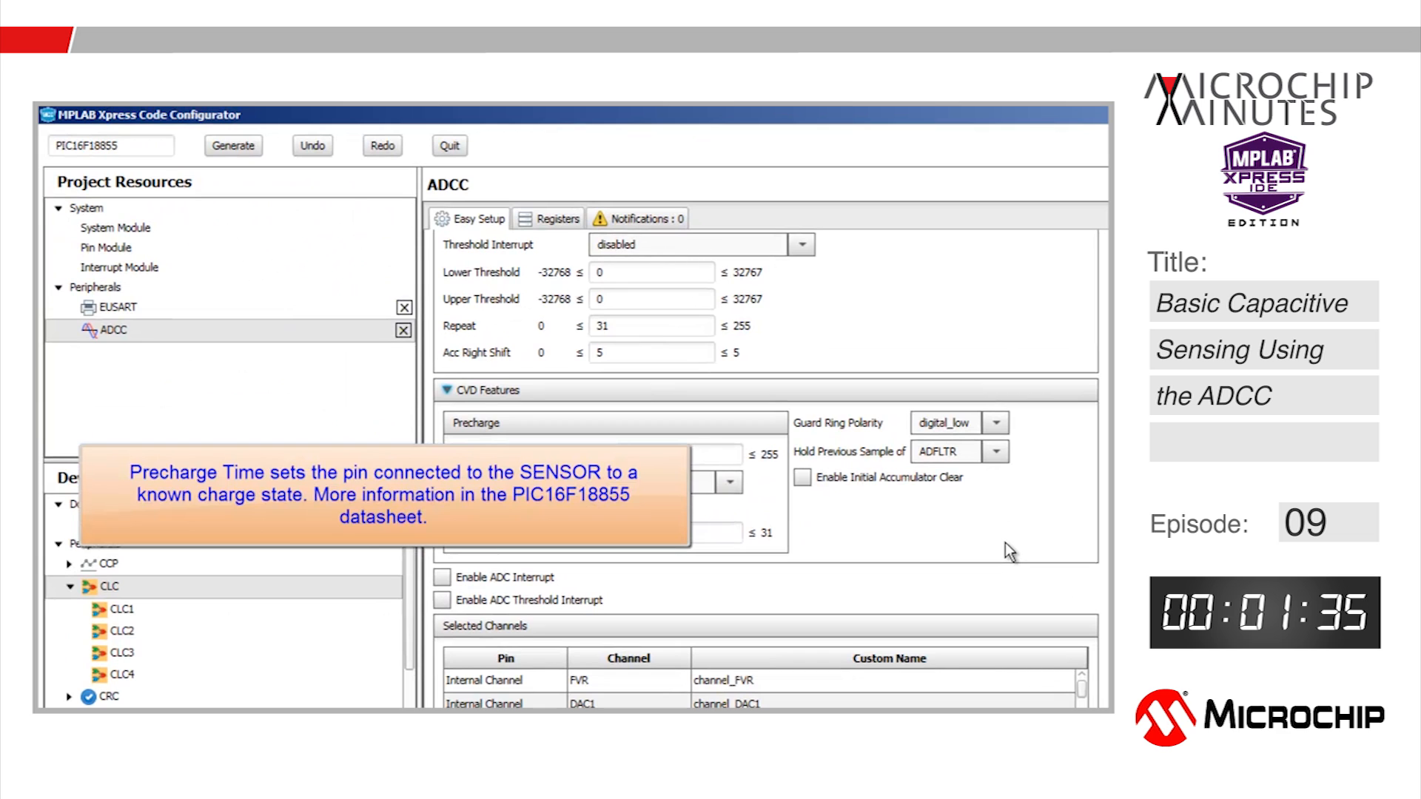
mouse_move(223, 285)
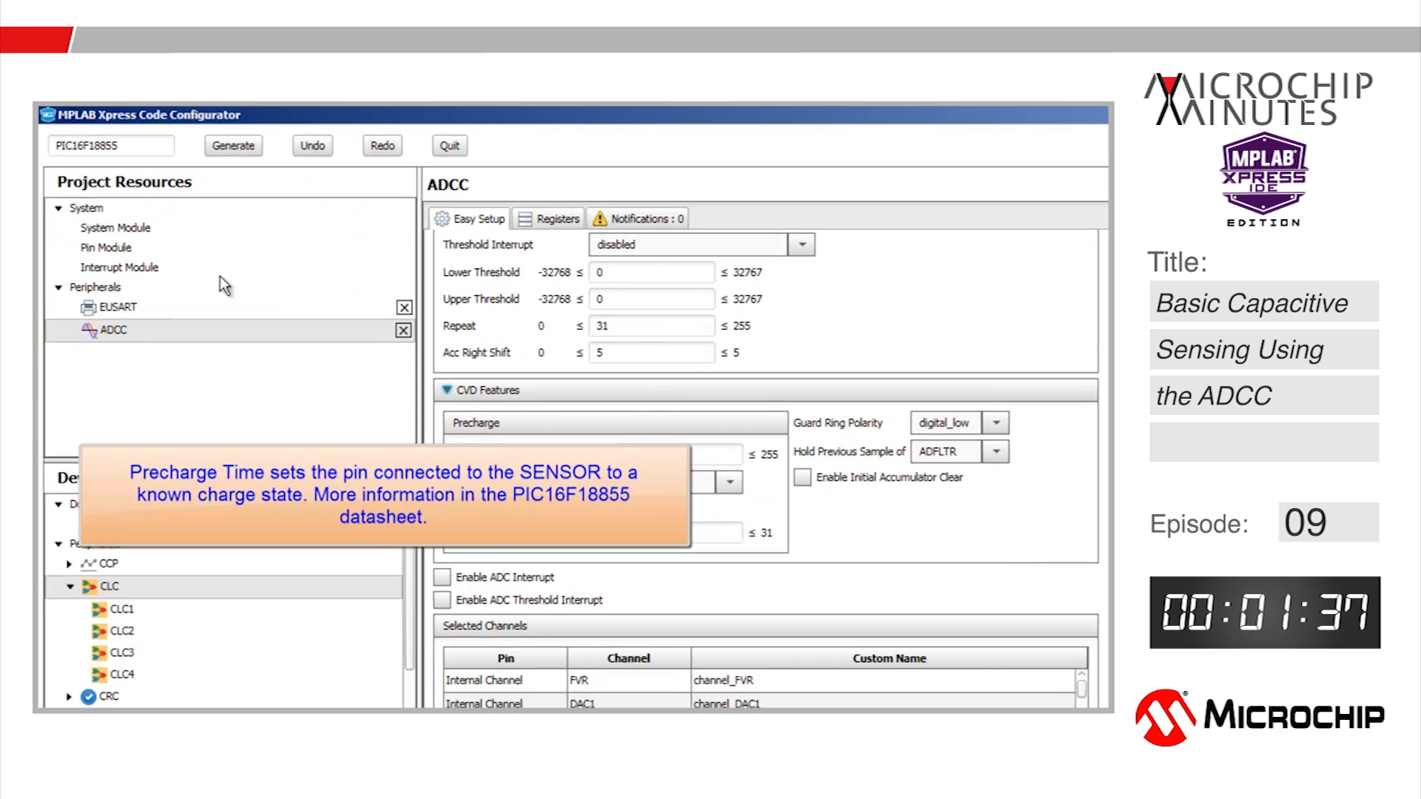
left_click(104, 248)
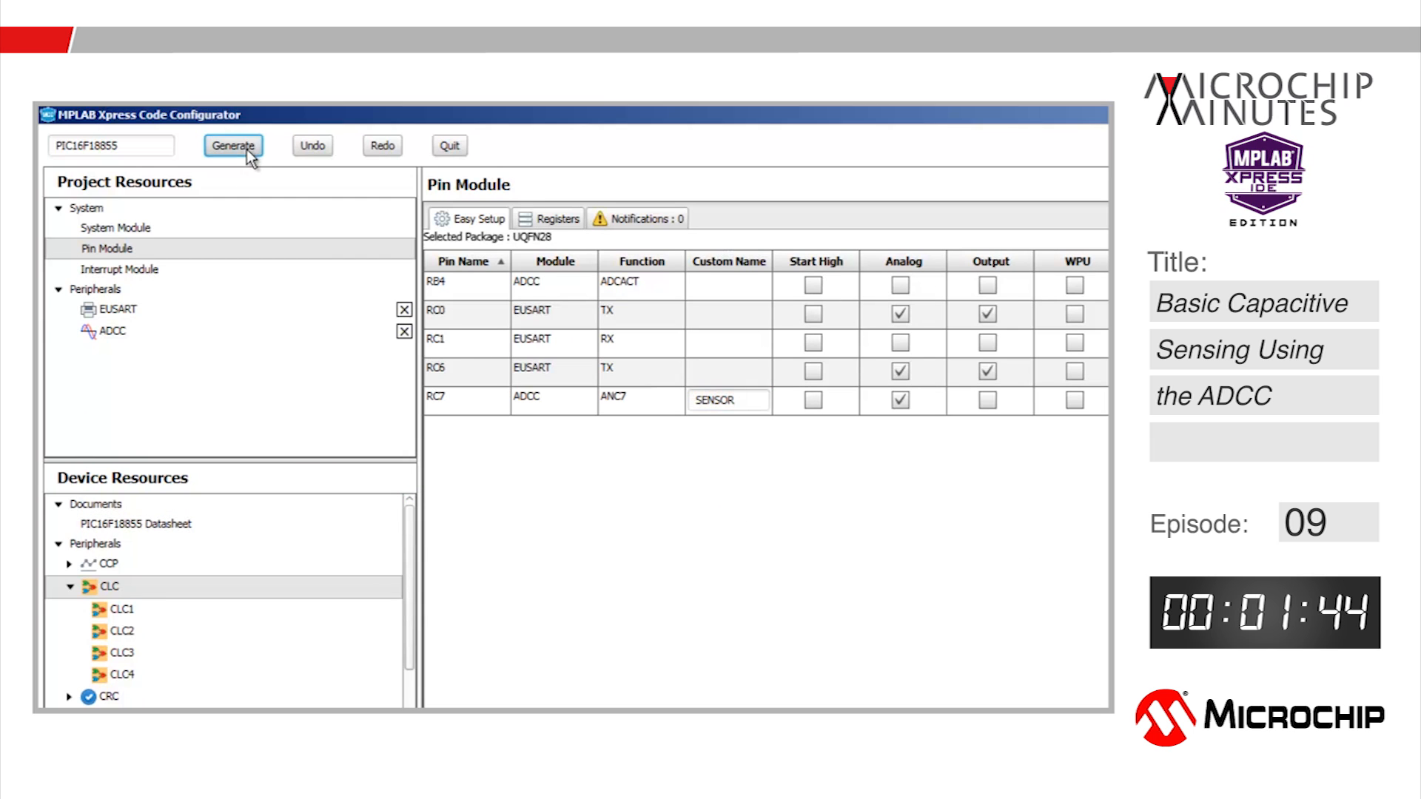
Generate the MCC driver code for ADCC, EUSART and the SENSOR pin
left_click(233, 145)
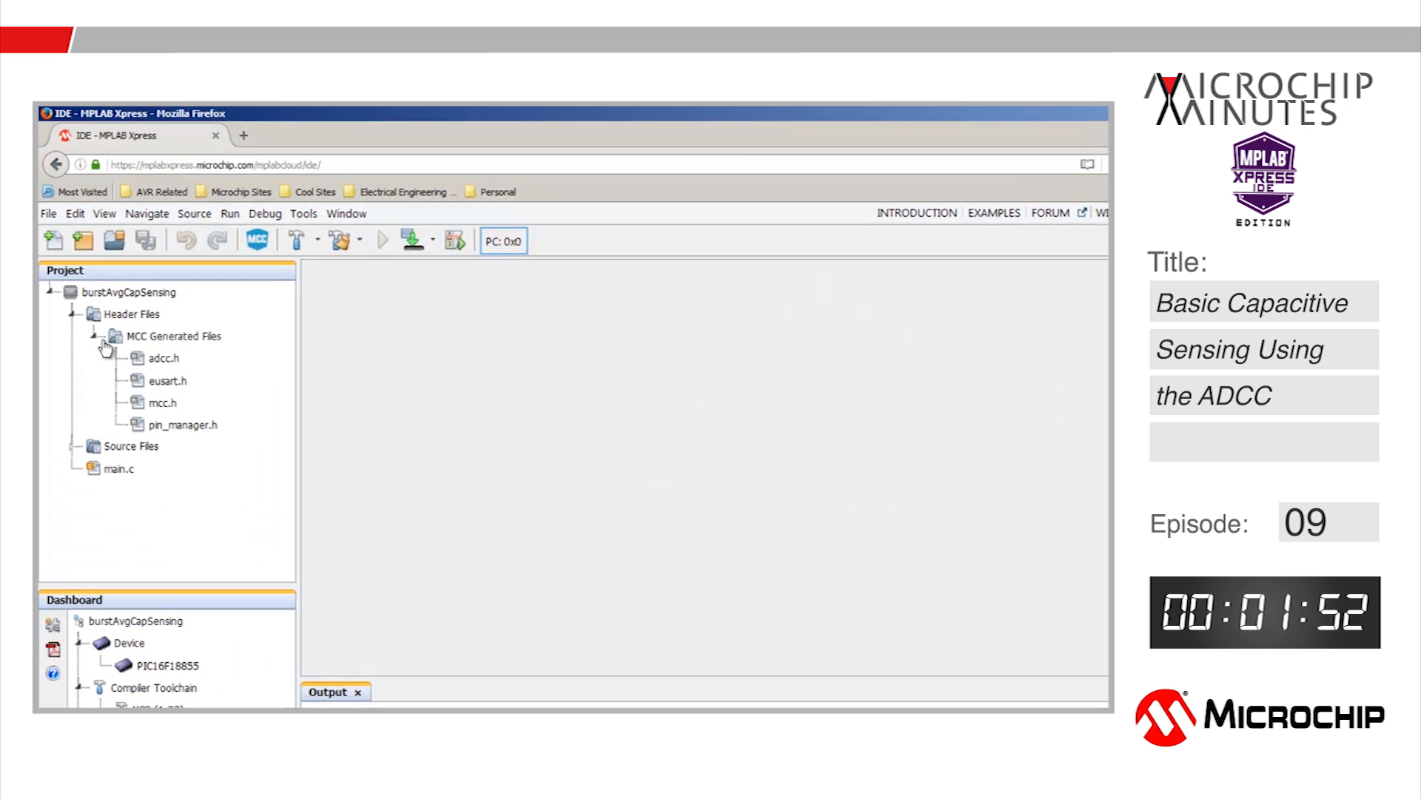
Add ADCC_GetSingleConversion(SENSOR) to main.c, copied from the adcc.h prototype
double_click(164, 359)
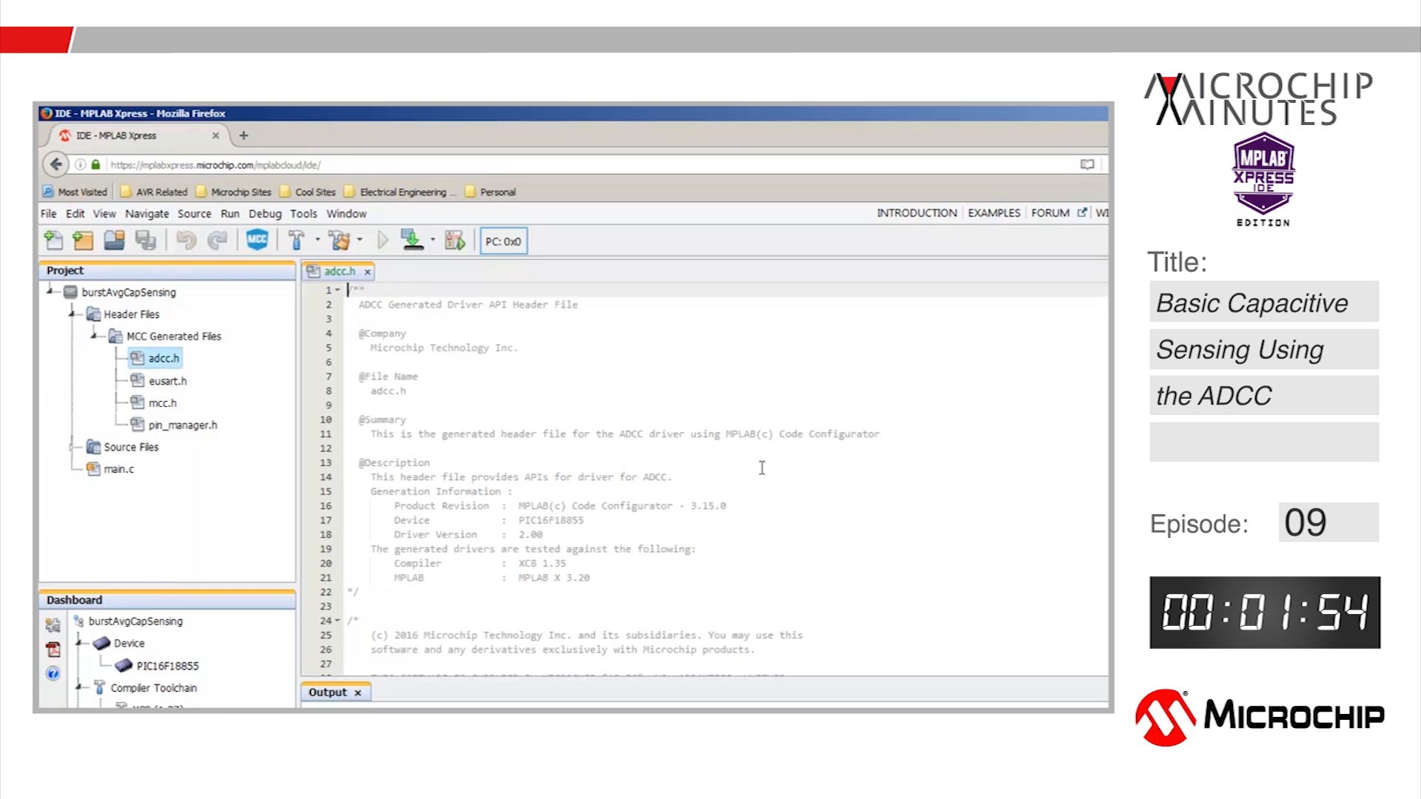
scroll("down", 3)
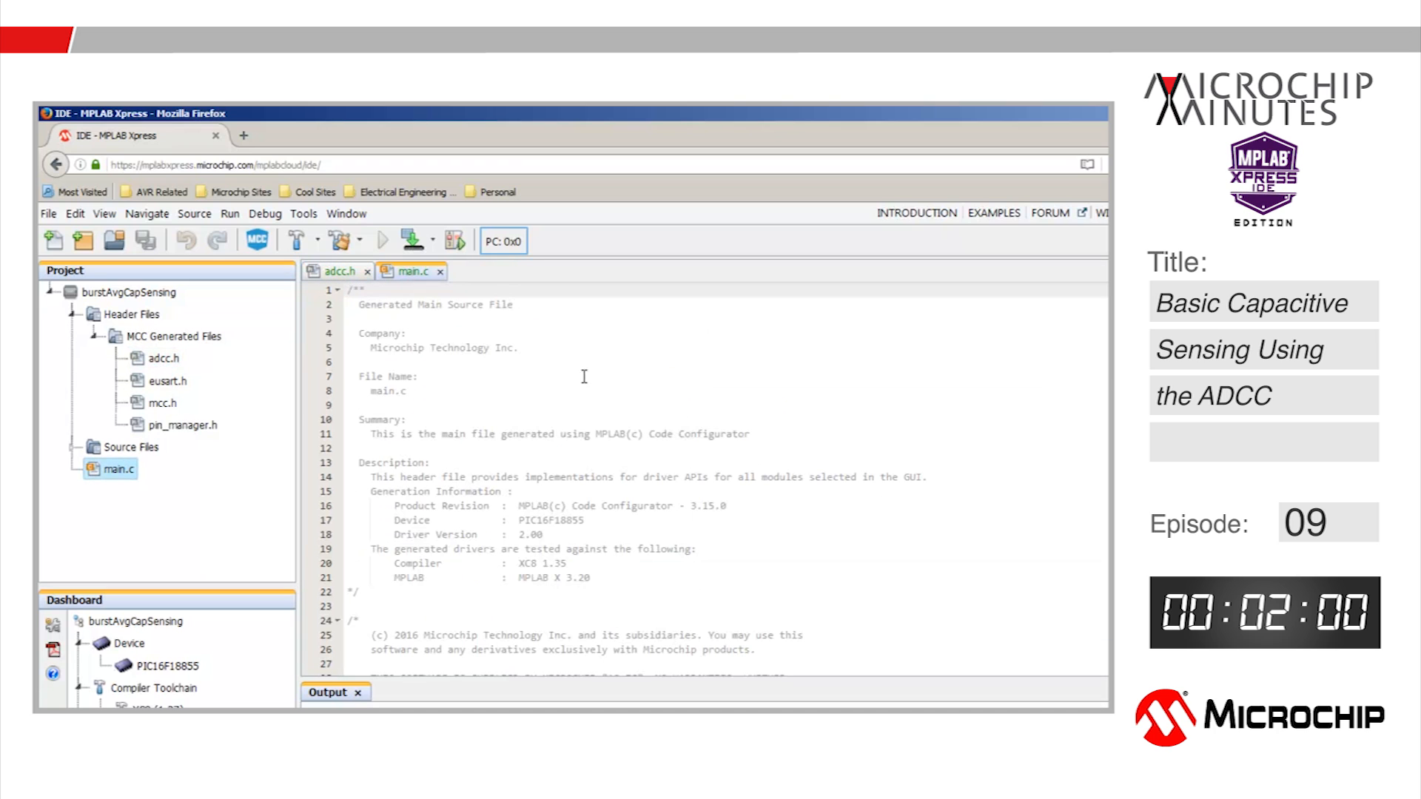
scroll("down", 3)
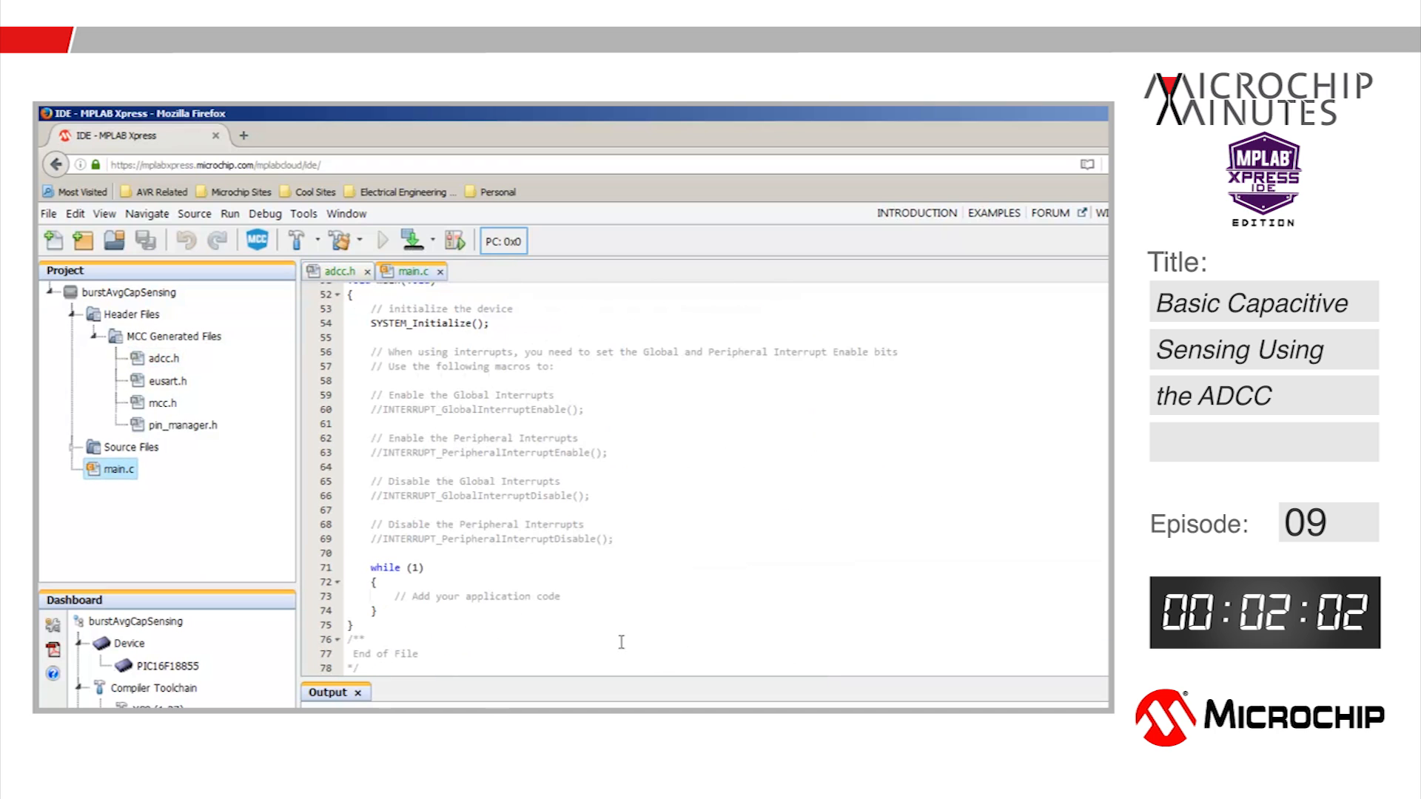
type("ADCC_GetSingleConversion(adcc_channel_t channel);")
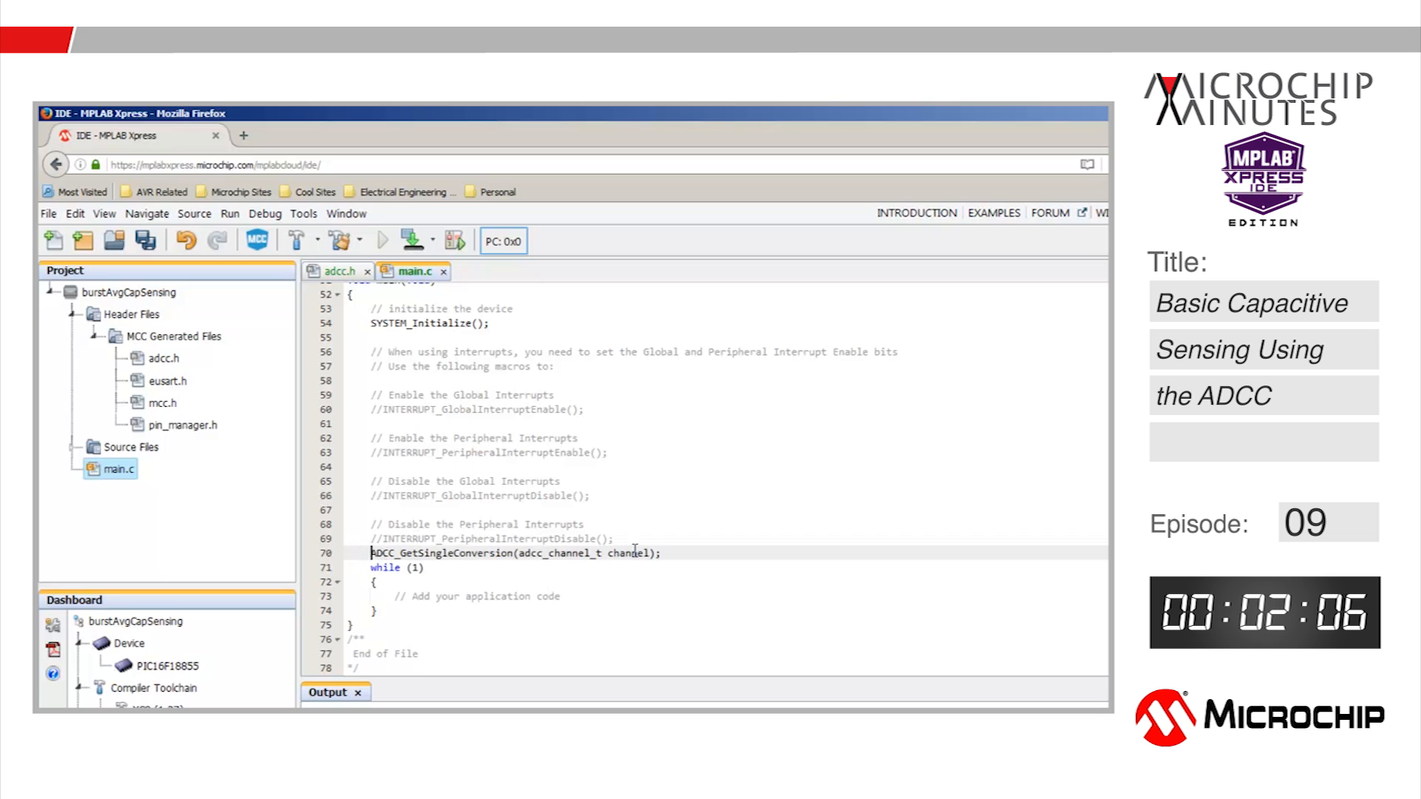
left_click_drag(520, 552, 651, 553)
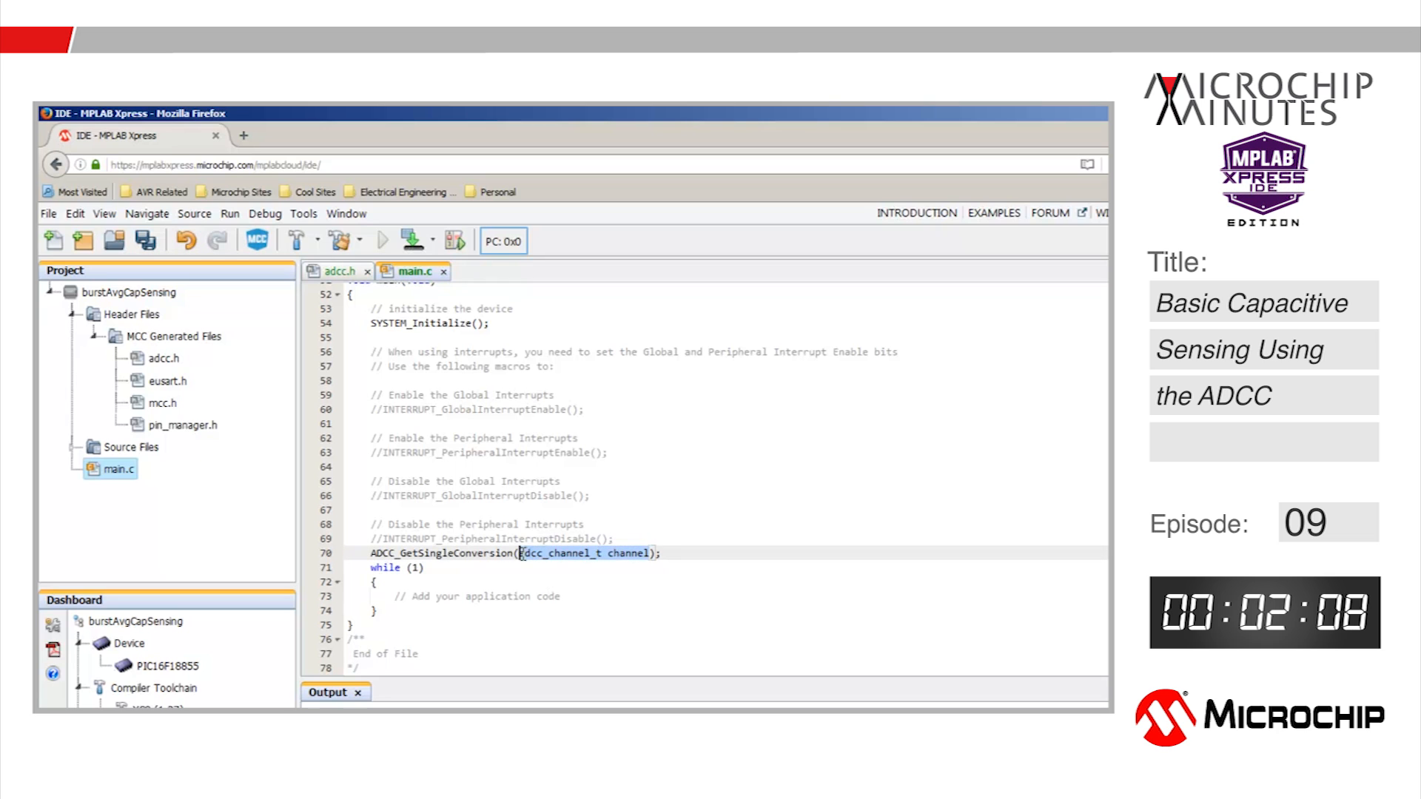
type("SENSOR")
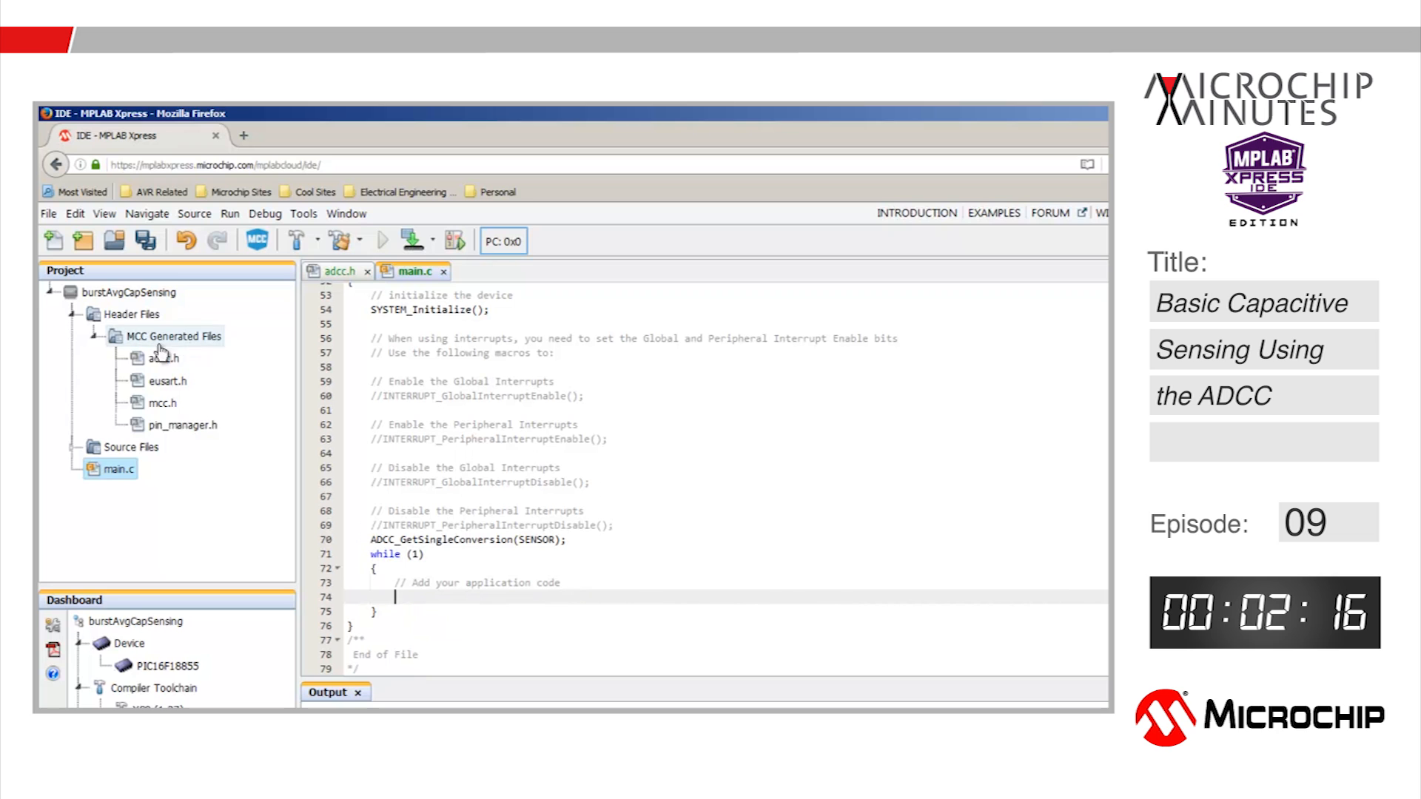
Return to adcc.h and scroll through the remaining ADCC function prototypes
left_click(159, 358)
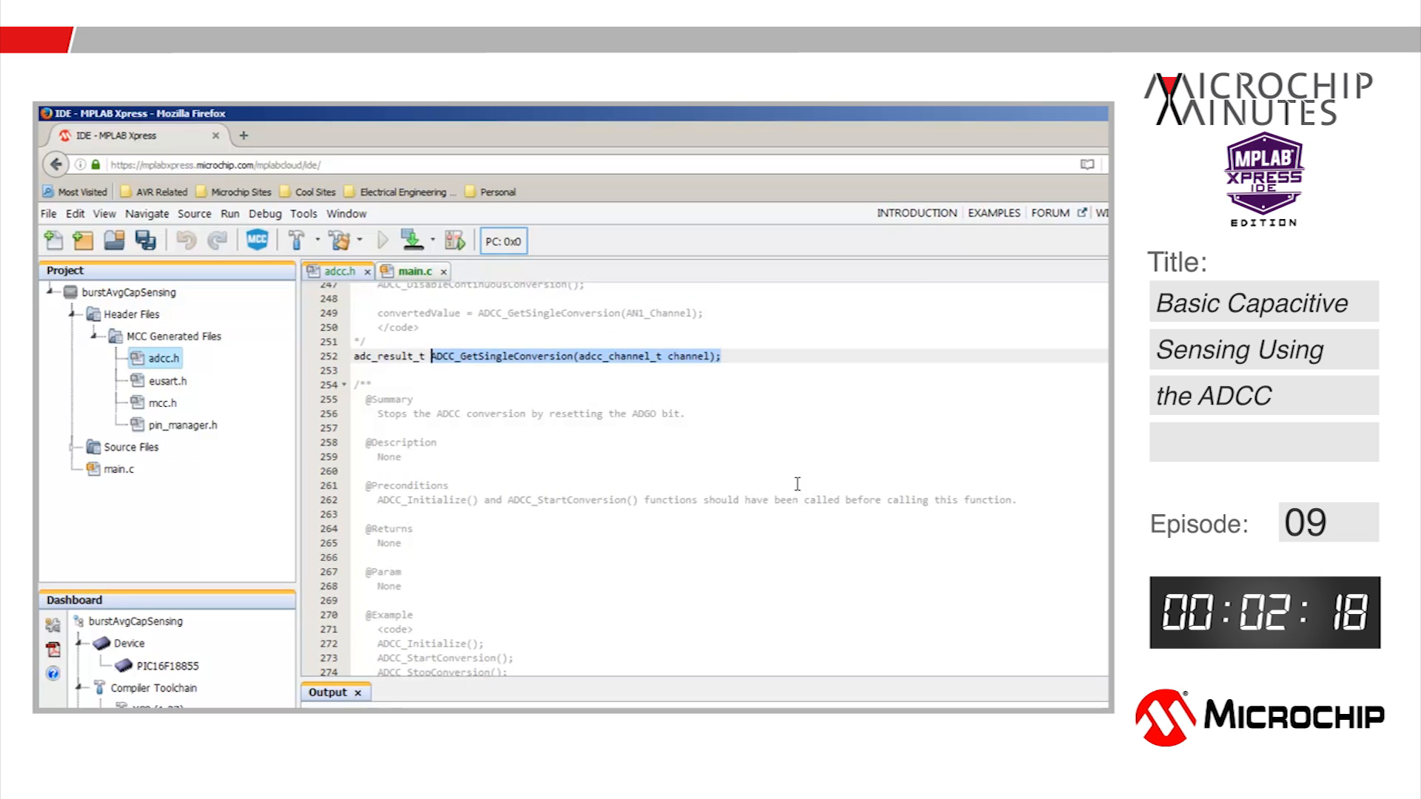
scroll("down", 3)
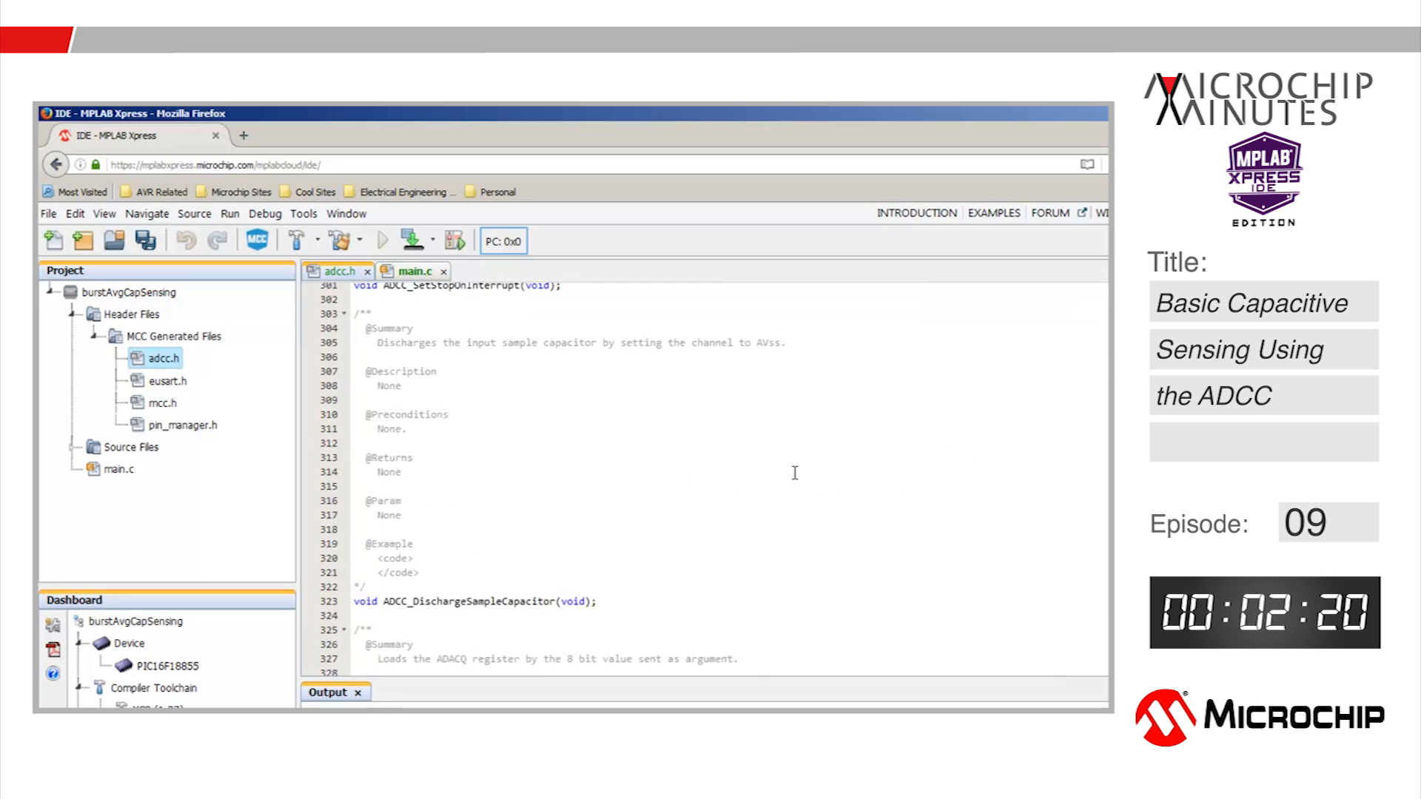
scroll("down", 3)
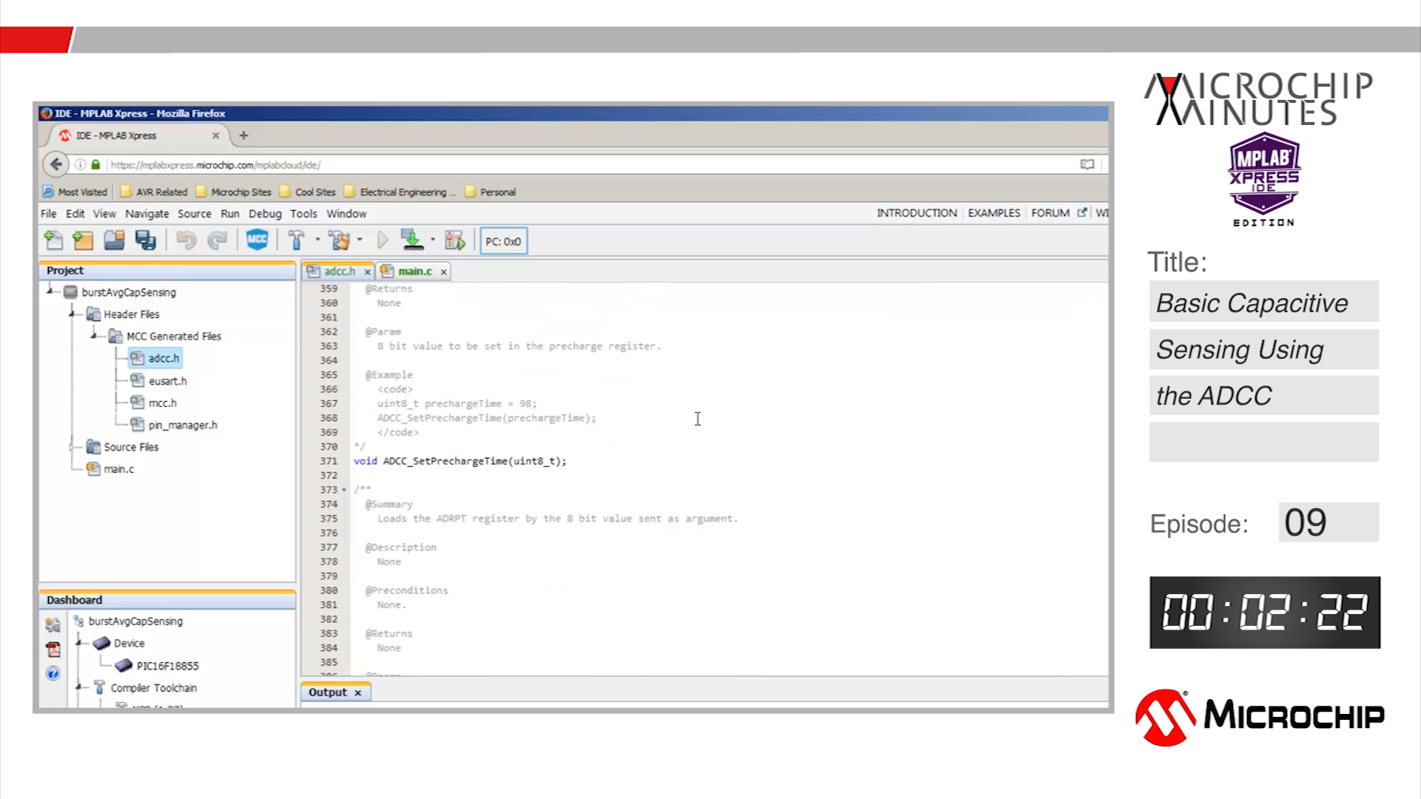
scroll("down", 3)
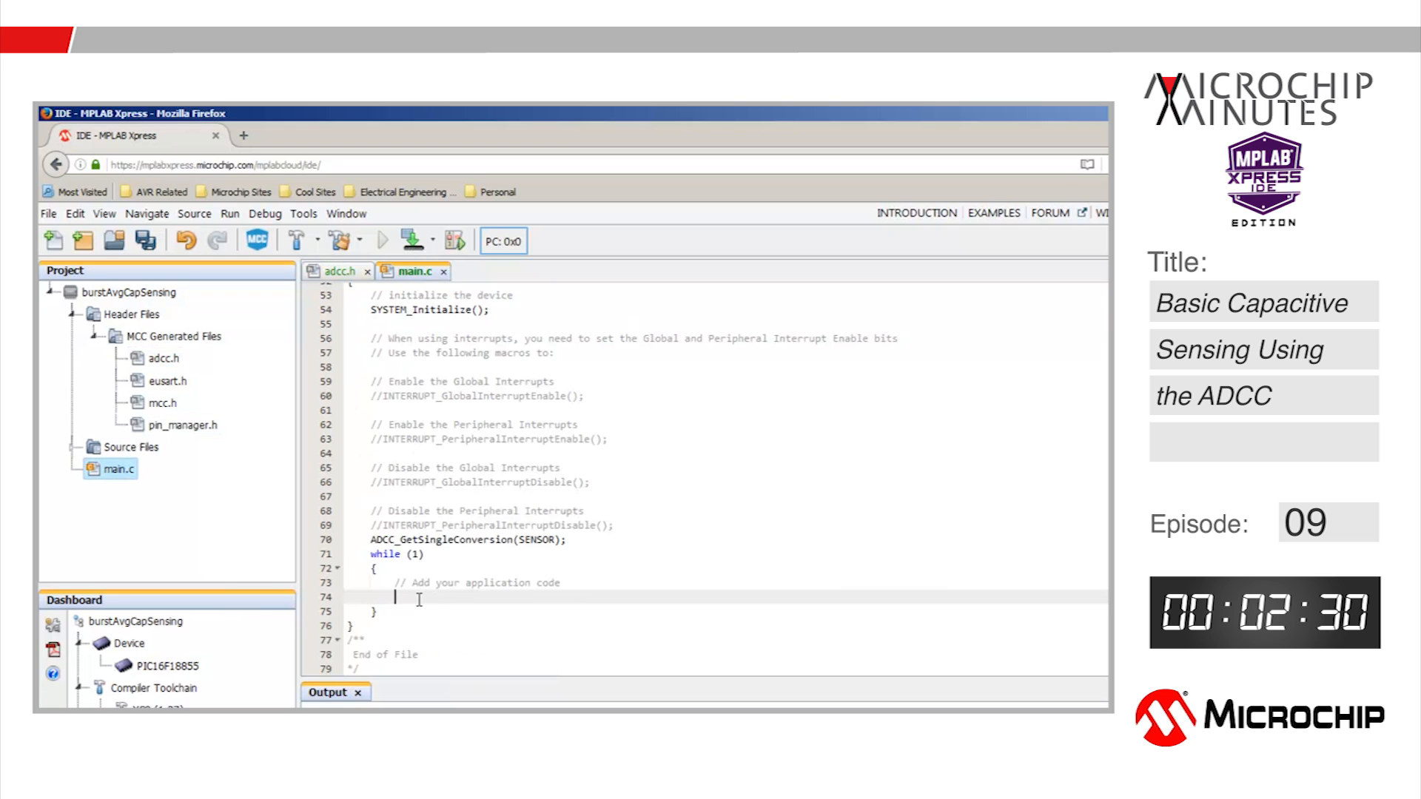
Add if(ADCC_GetCurrentCountofConversions()>=31) printing "The Filtered Value is: %u" inside while(1)
type("if(ADCC_GetCurrentCountofConversions(void);")
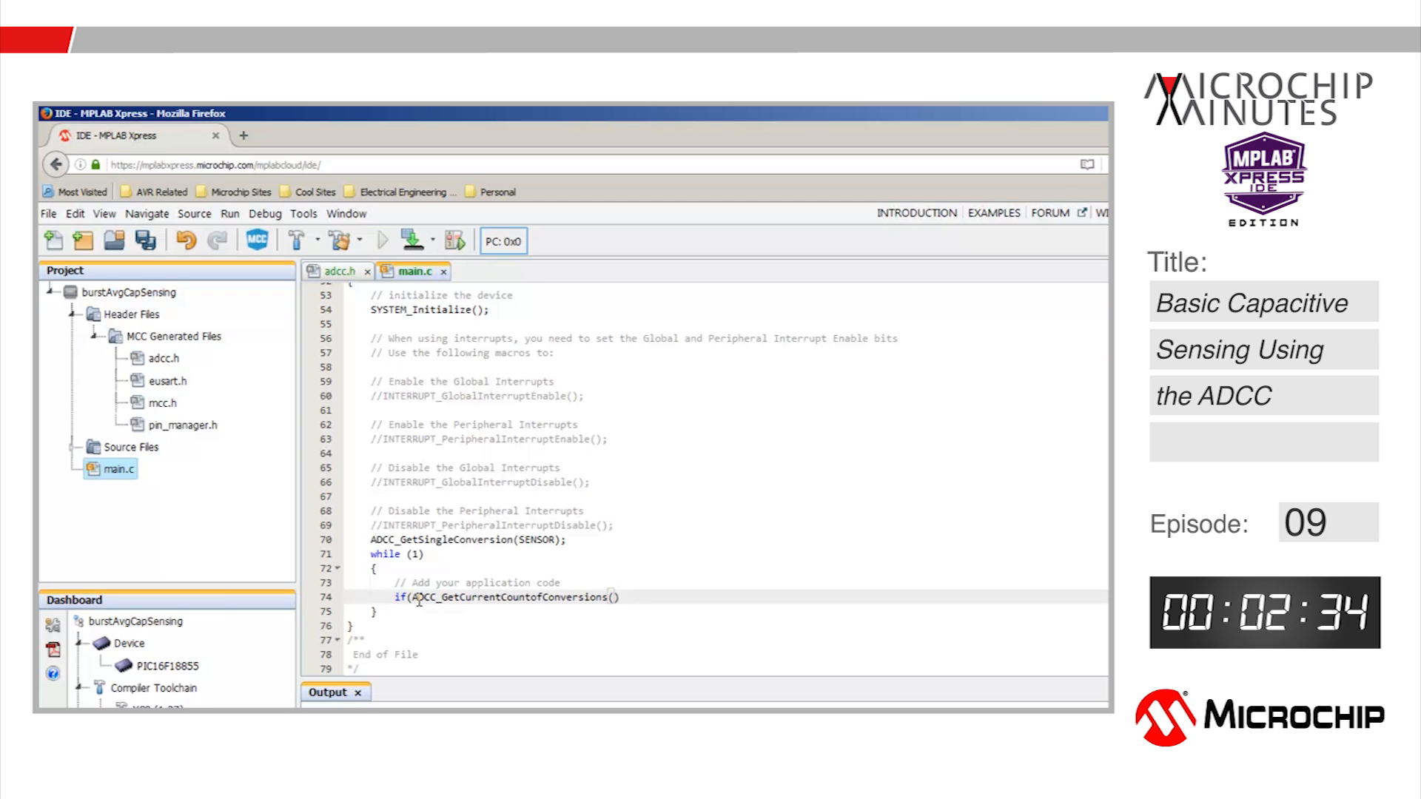
type(">=31)")
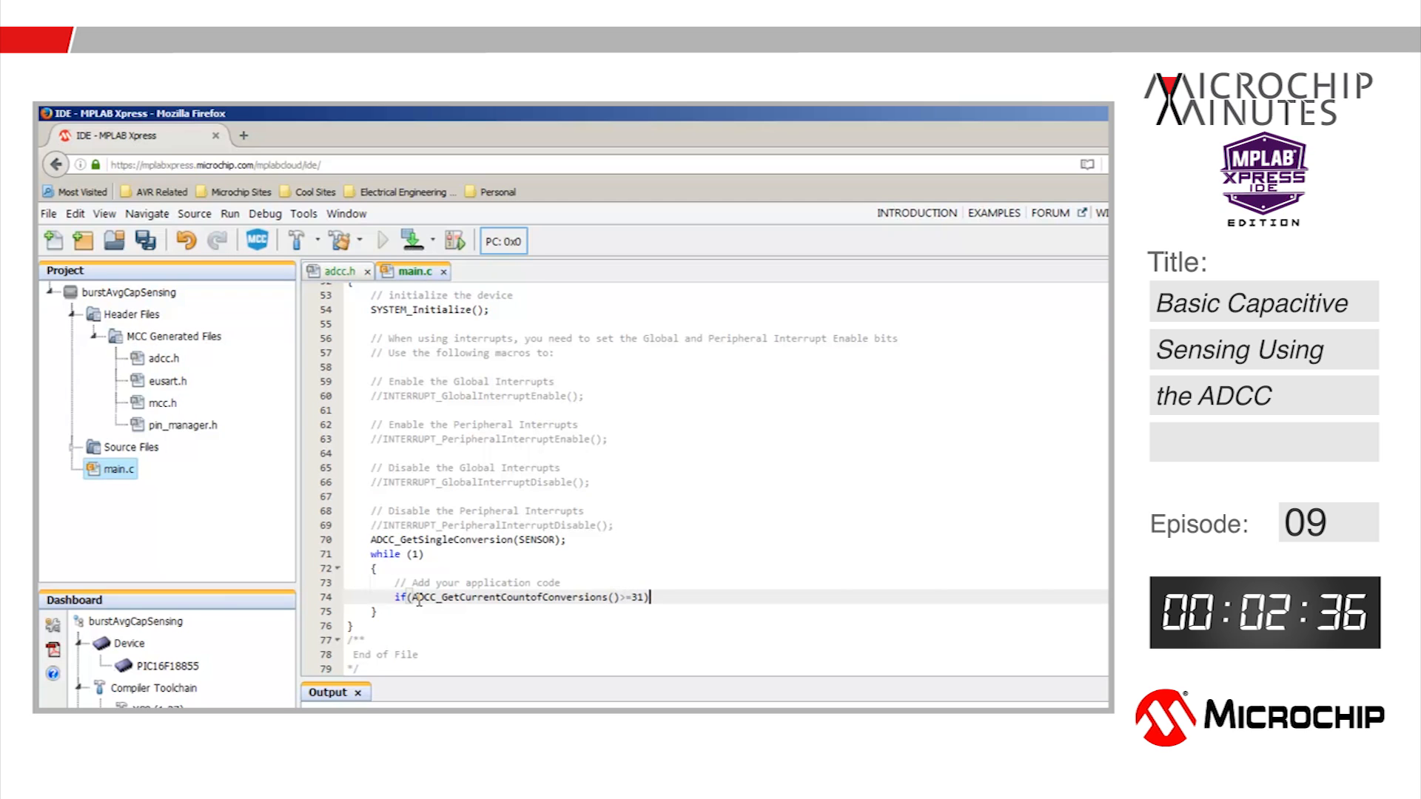
type("{")
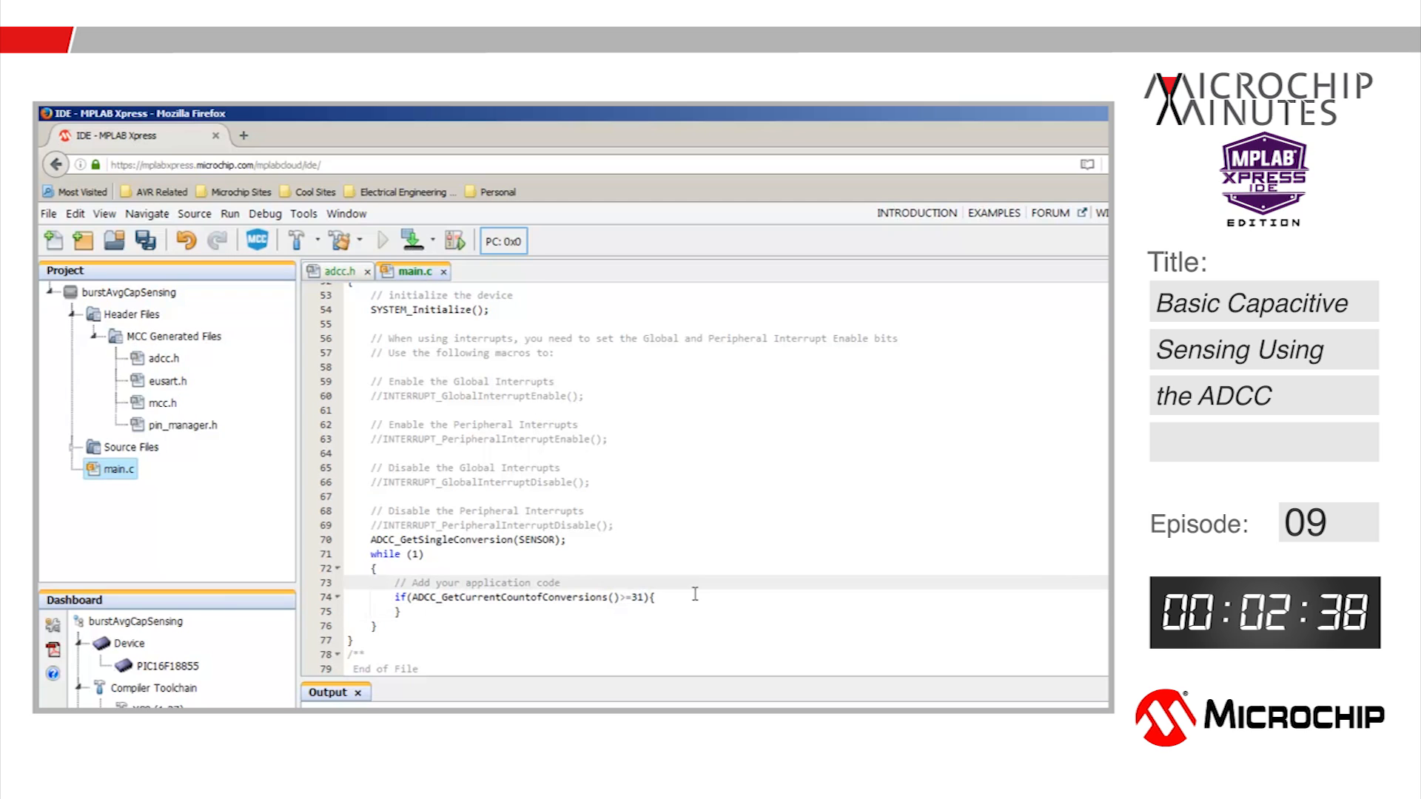
type("printf(\"\\n")
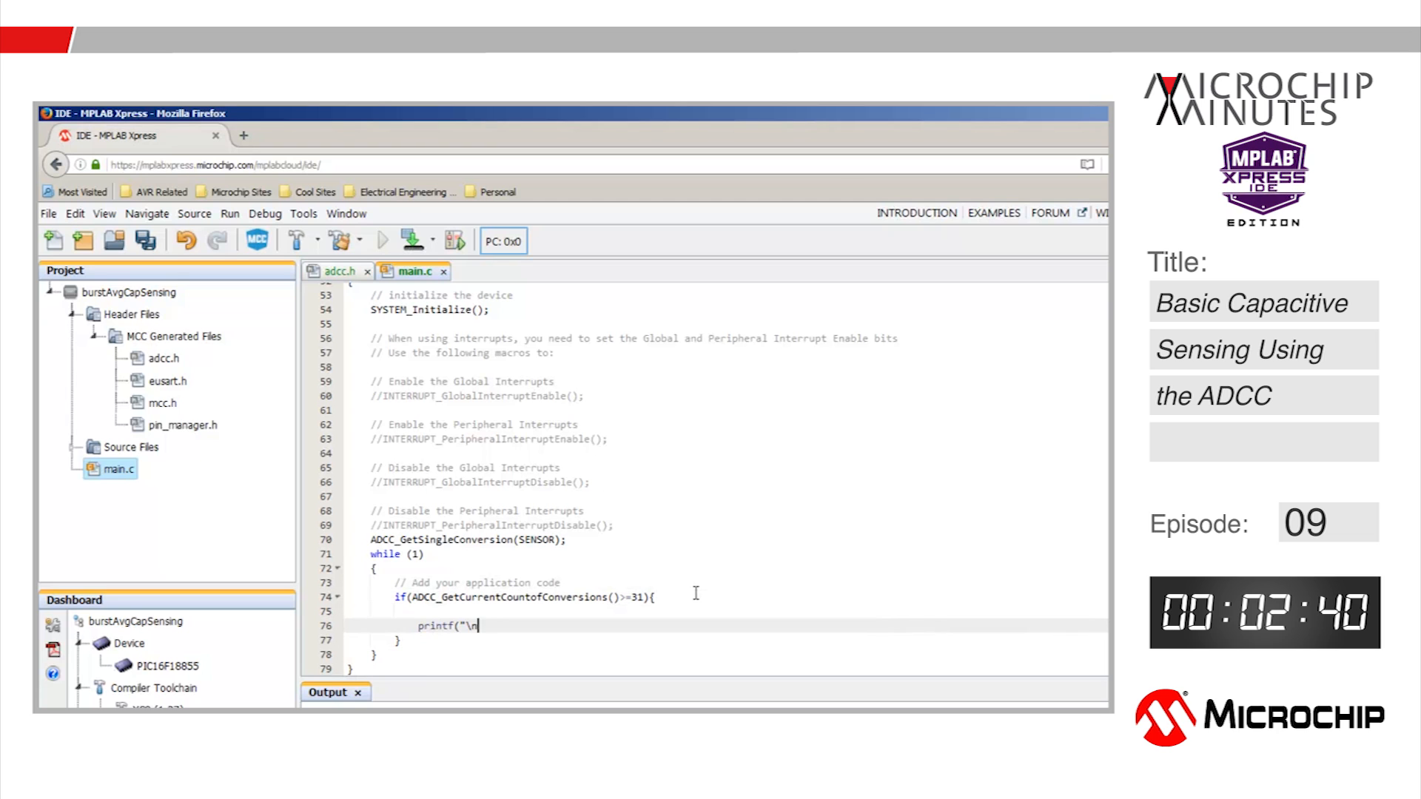
type("\\rThe Filtered Value is: %u")
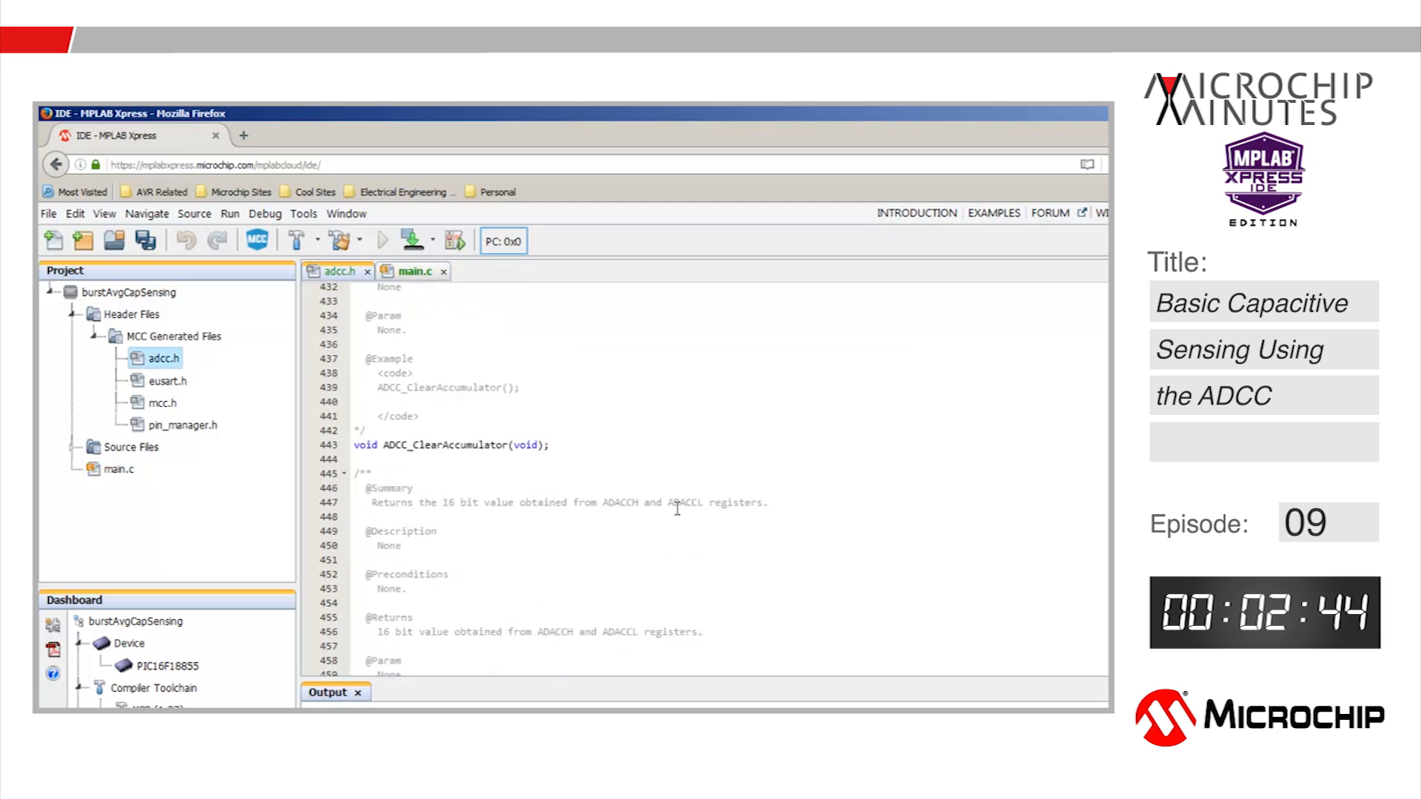
scroll("down", 3)
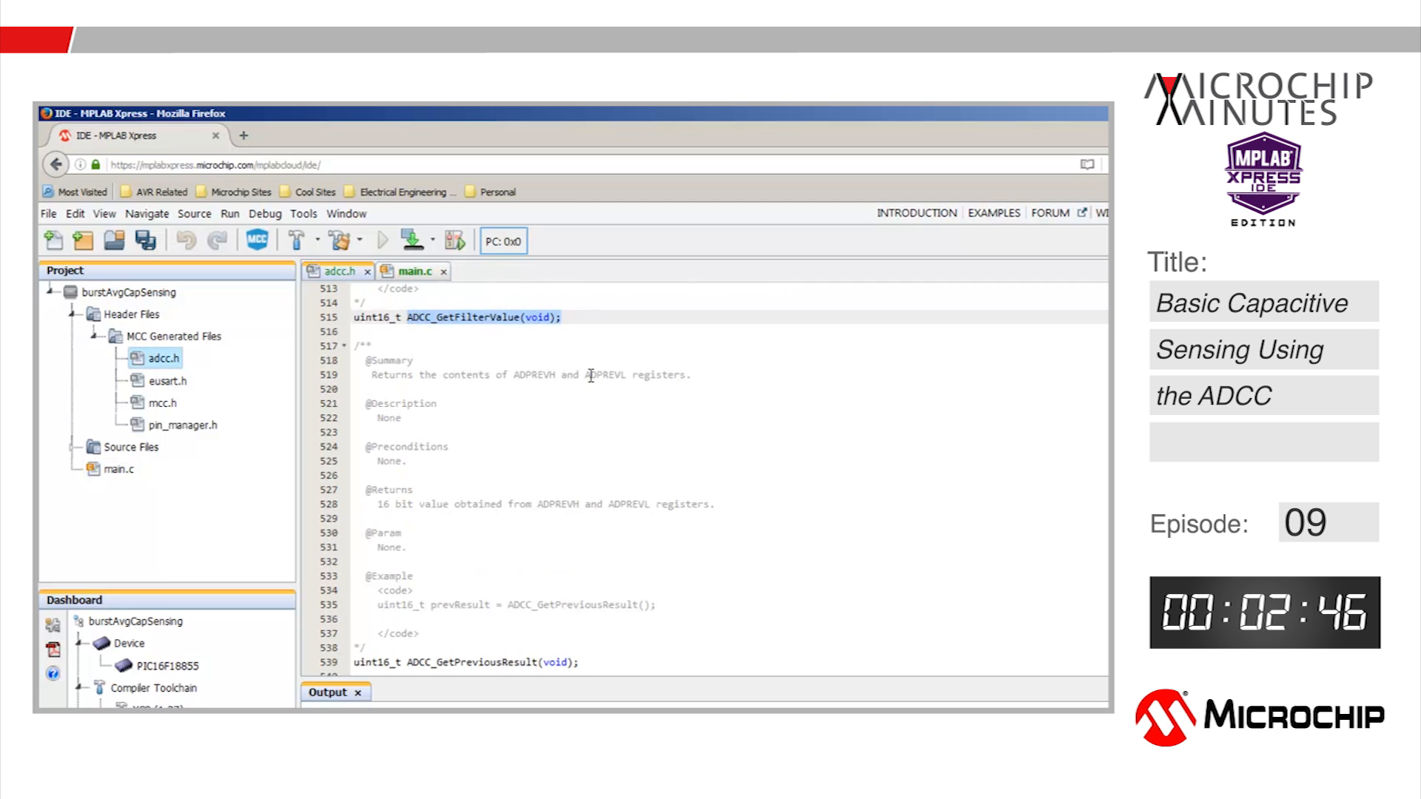
left_click(415, 271)
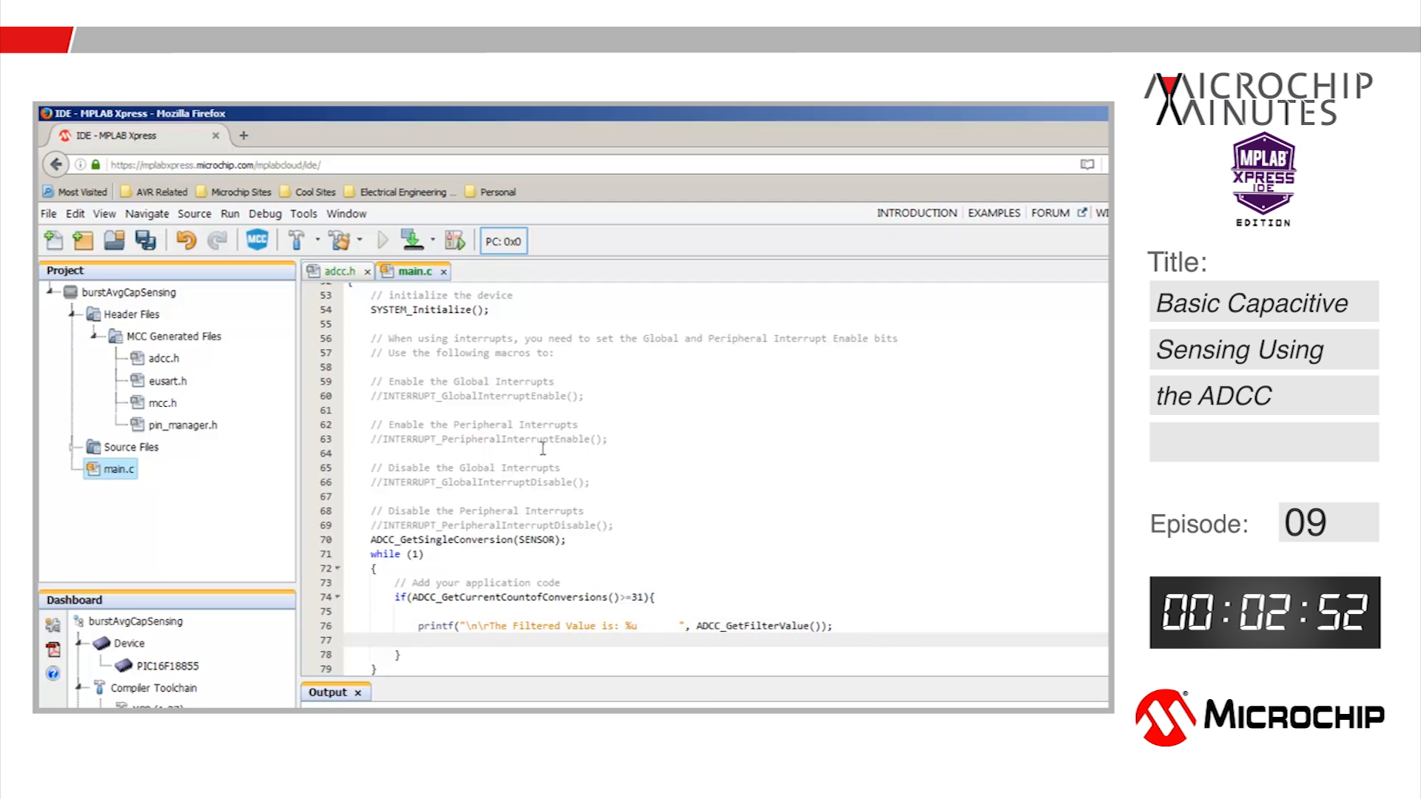
scroll("down", 3)
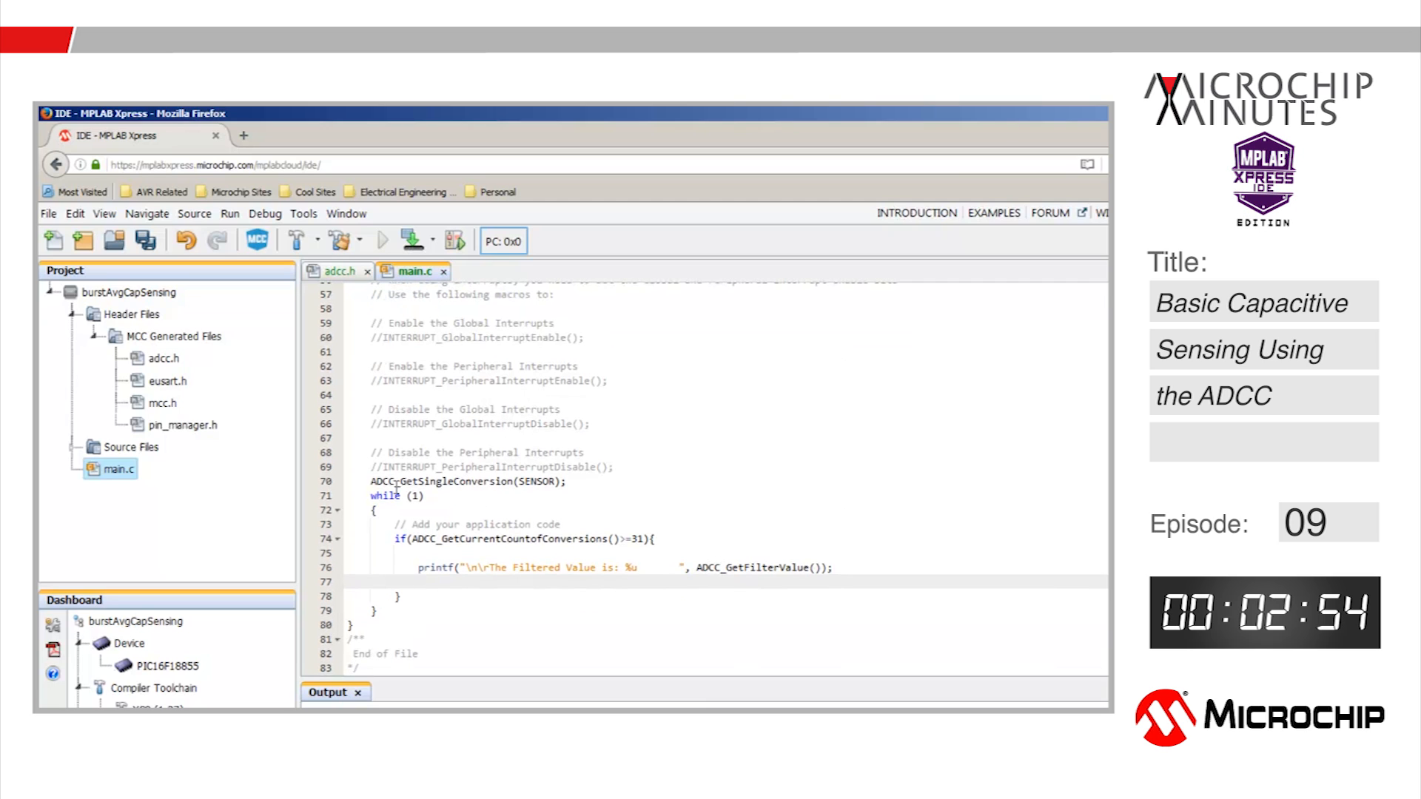
left_click_drag(367, 480, 376, 610)
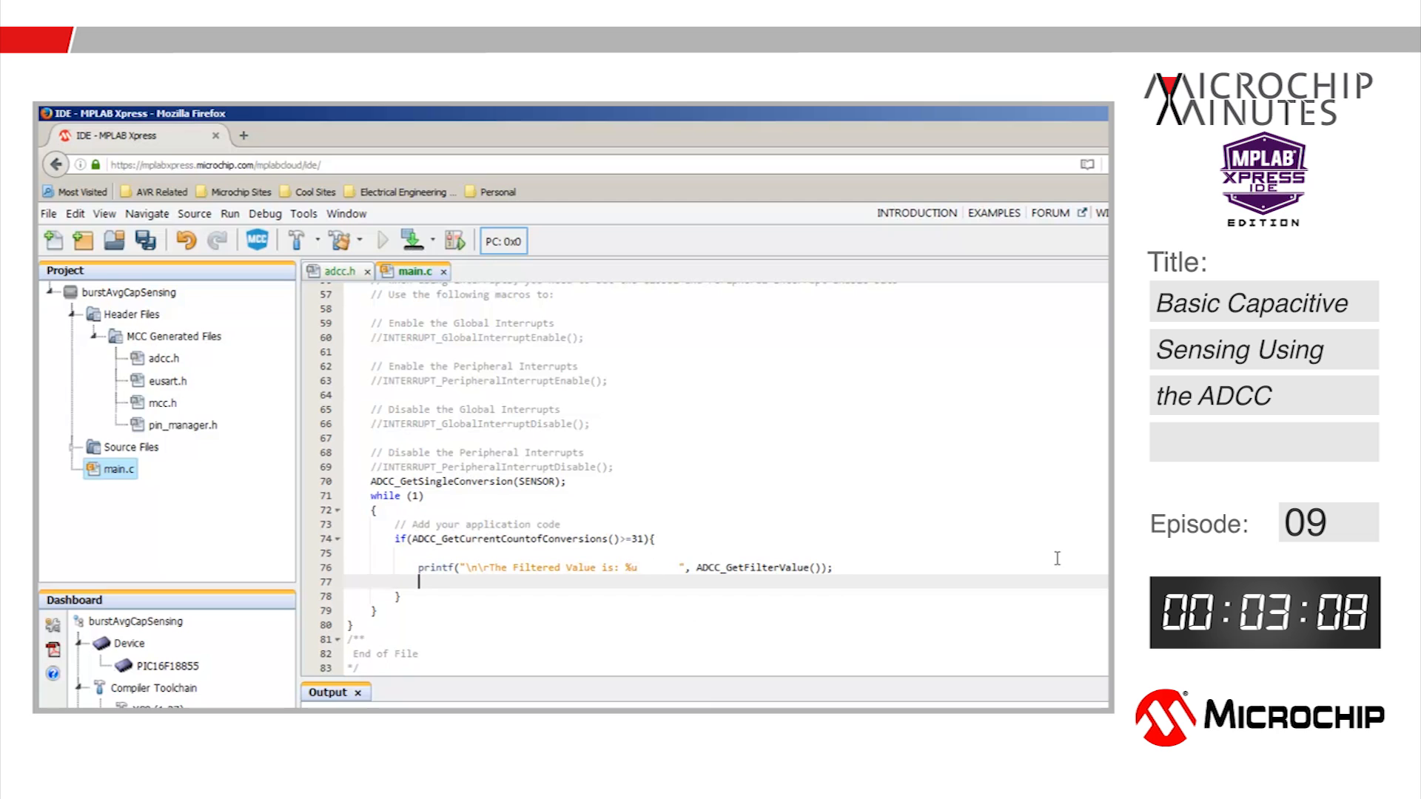
Add ADCC_GetSingleConversion(SENSOR); after the printf, then build and program the board
type("ADCC_GetSingleConversion(SENSOR);")
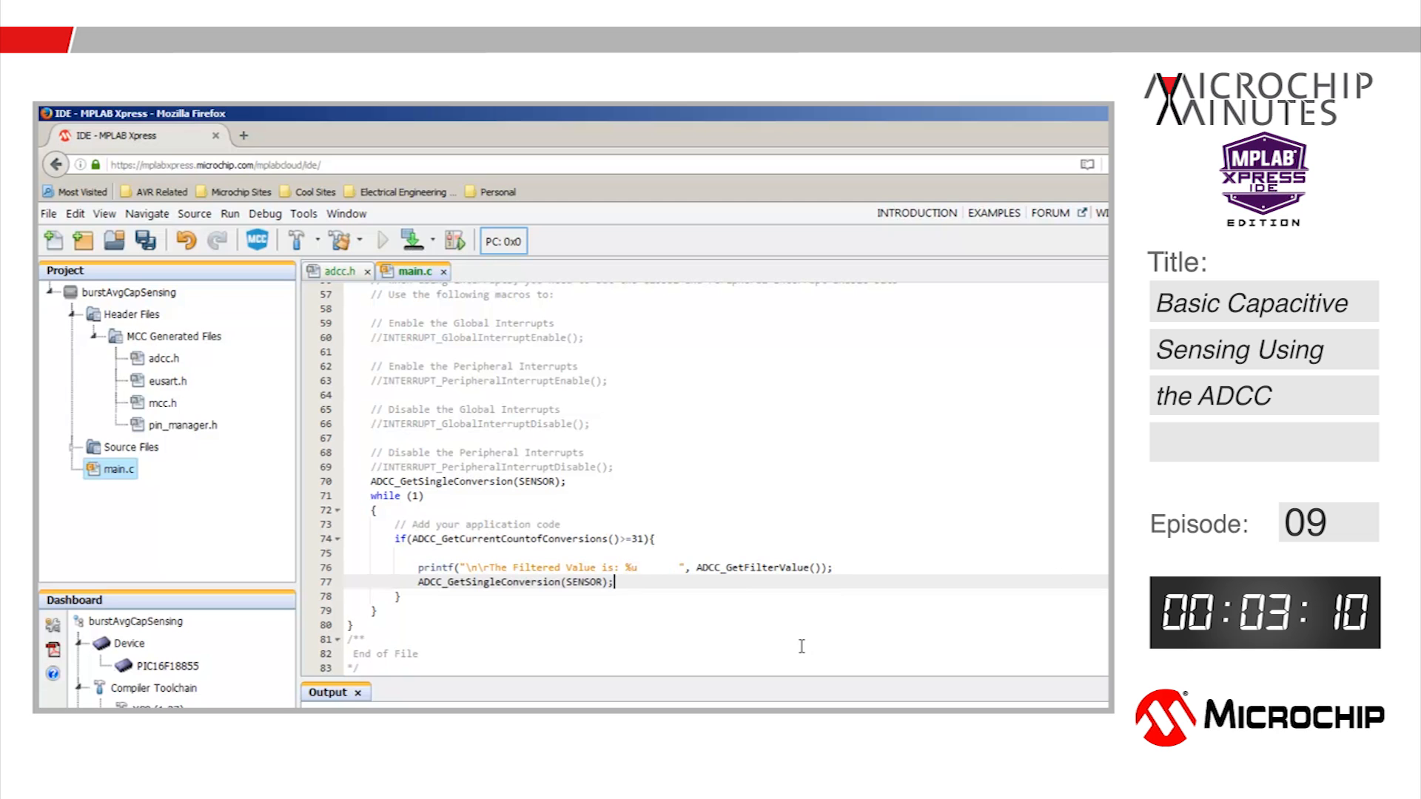
mouse_move(796, 612)
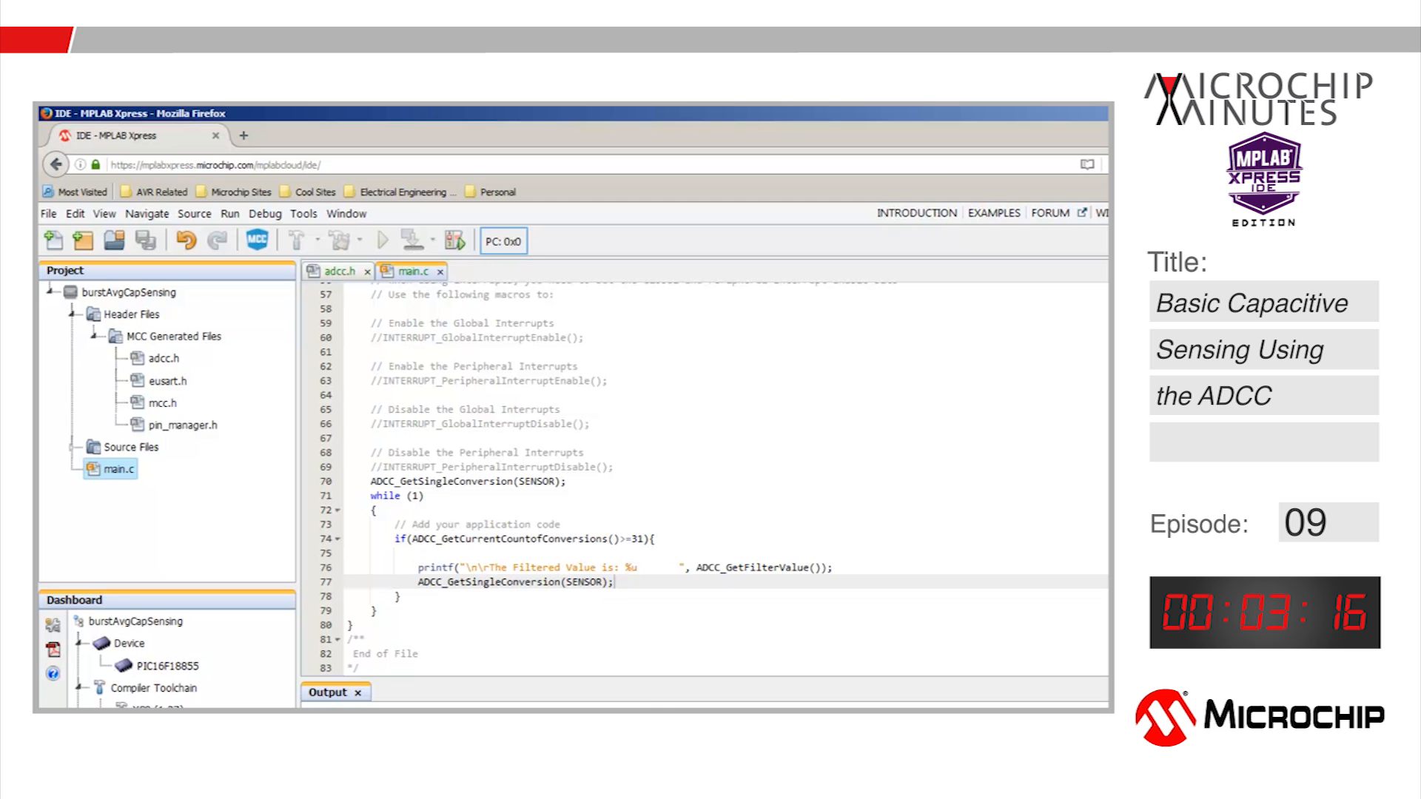
left_click(409, 239)
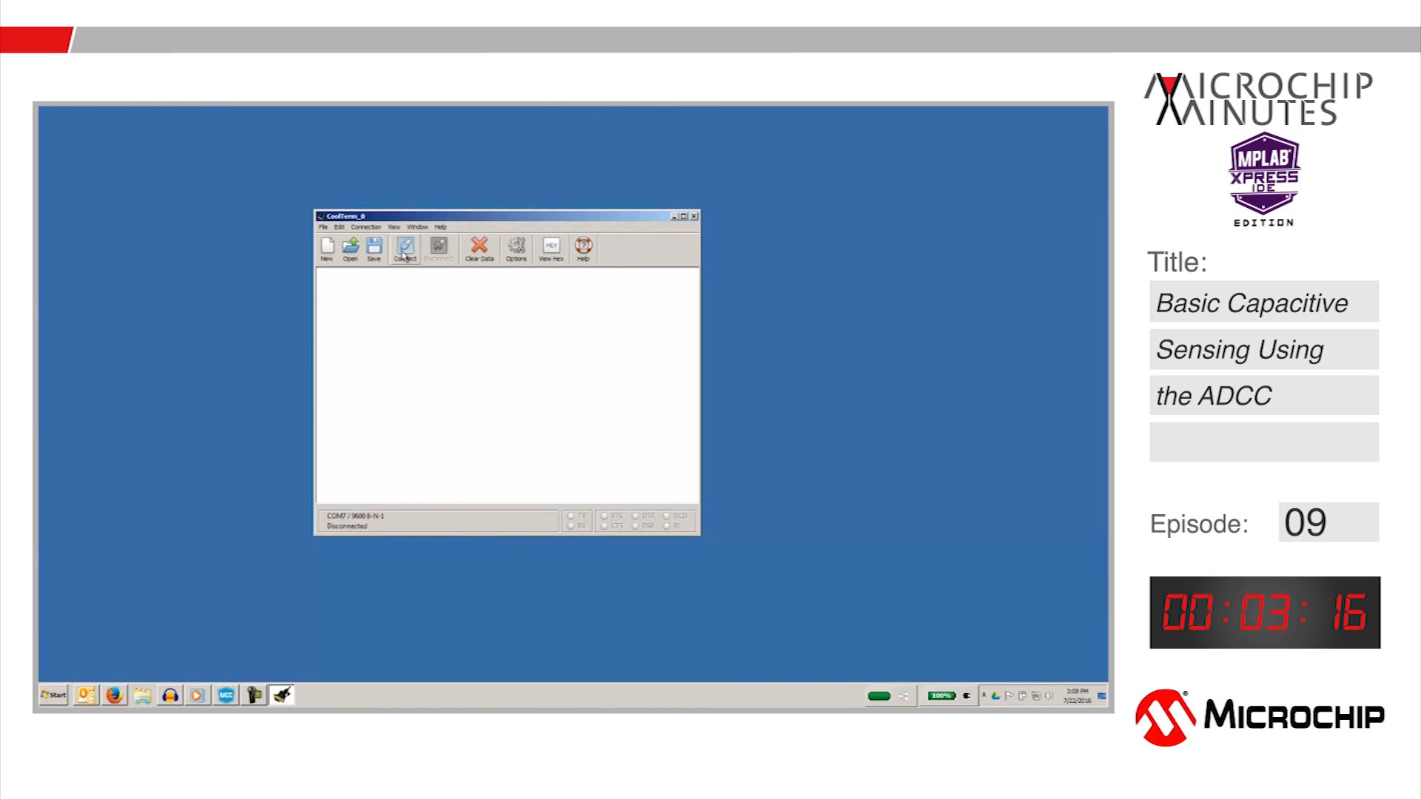
Connect CoolTerm to the board's serial port to stream filtered readings
left_click(405, 249)
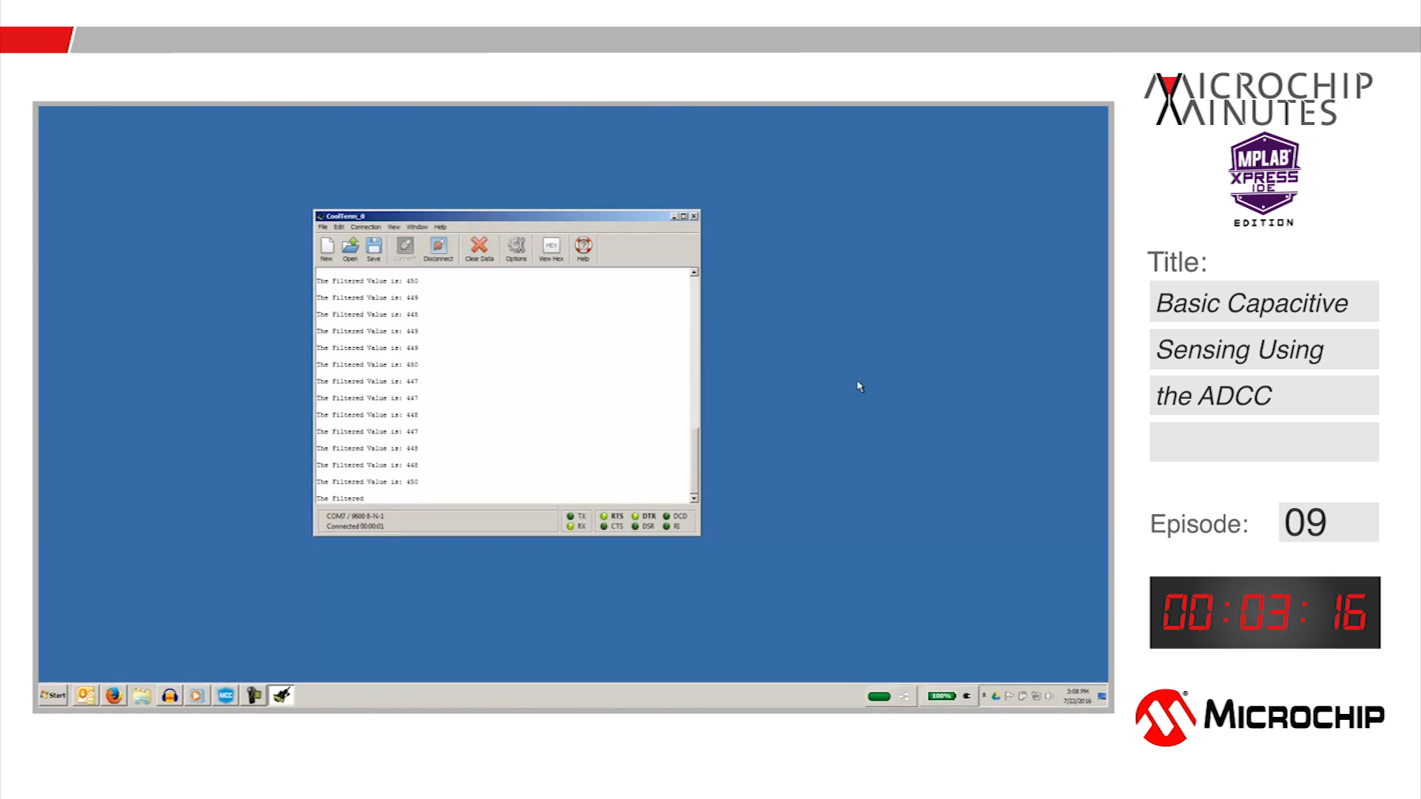